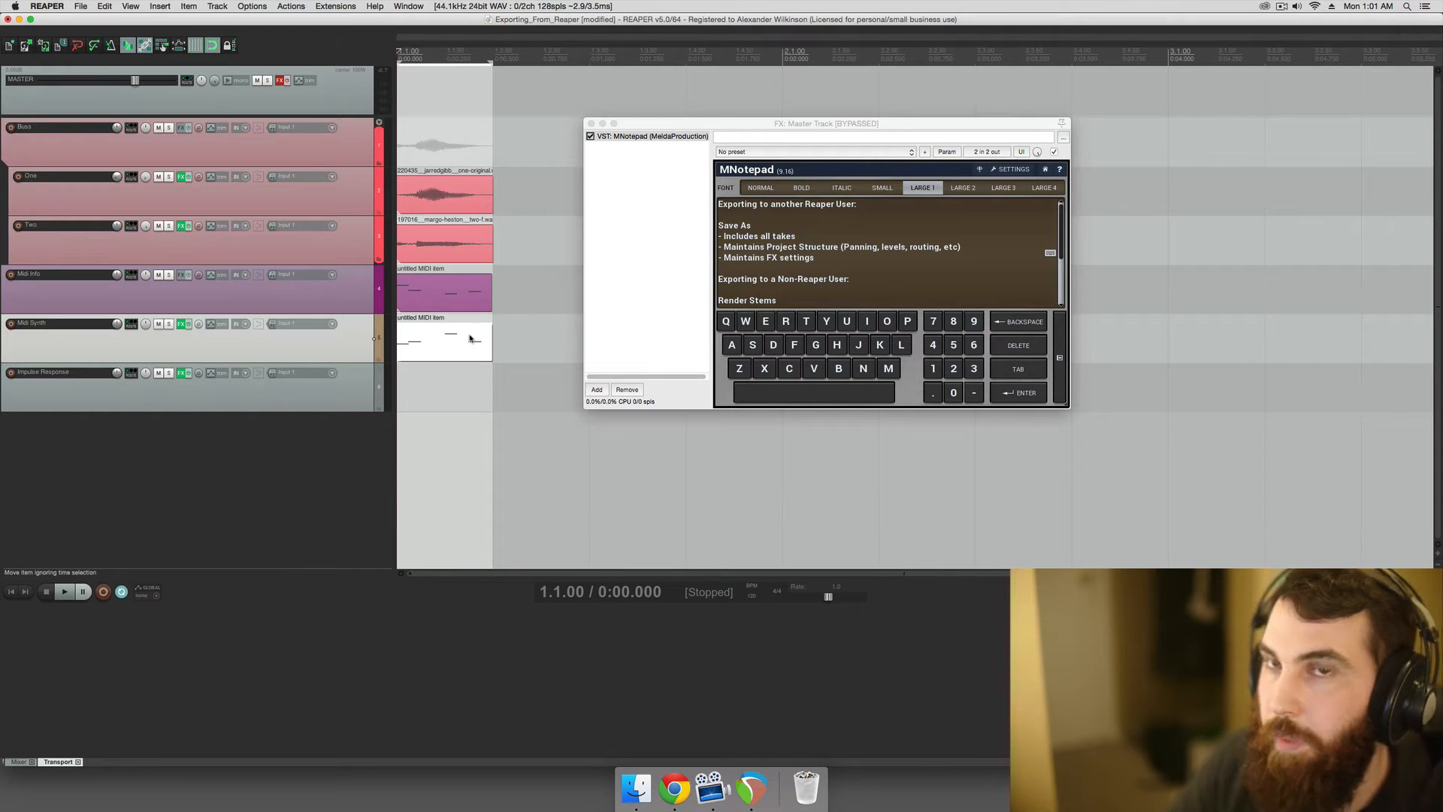
pyautogui.moveTo(463, 340)
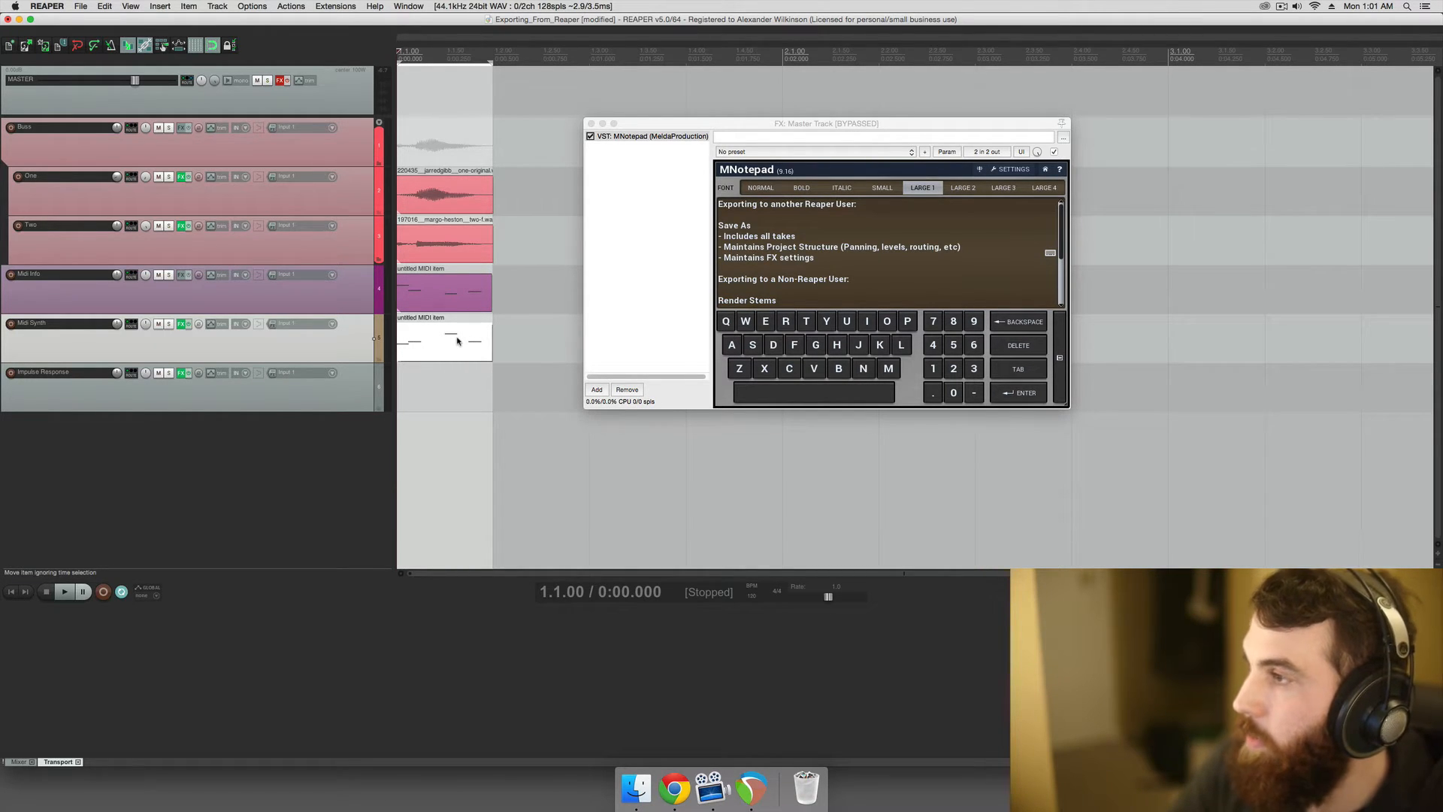
# Apply the Midi Synth item's track FX to it as a new take.
pyautogui.rightClick(444, 341)
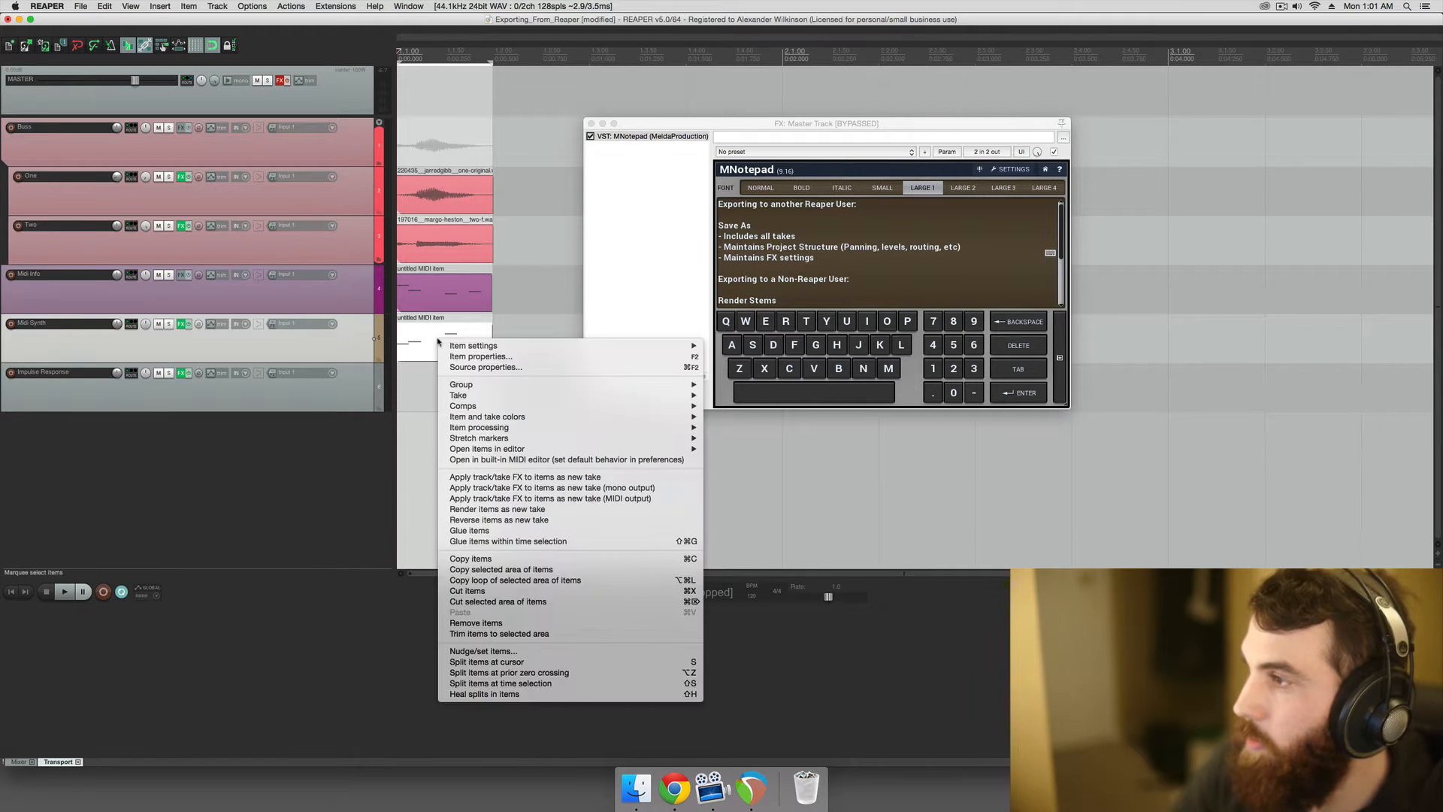
pyautogui.moveTo(524, 476)
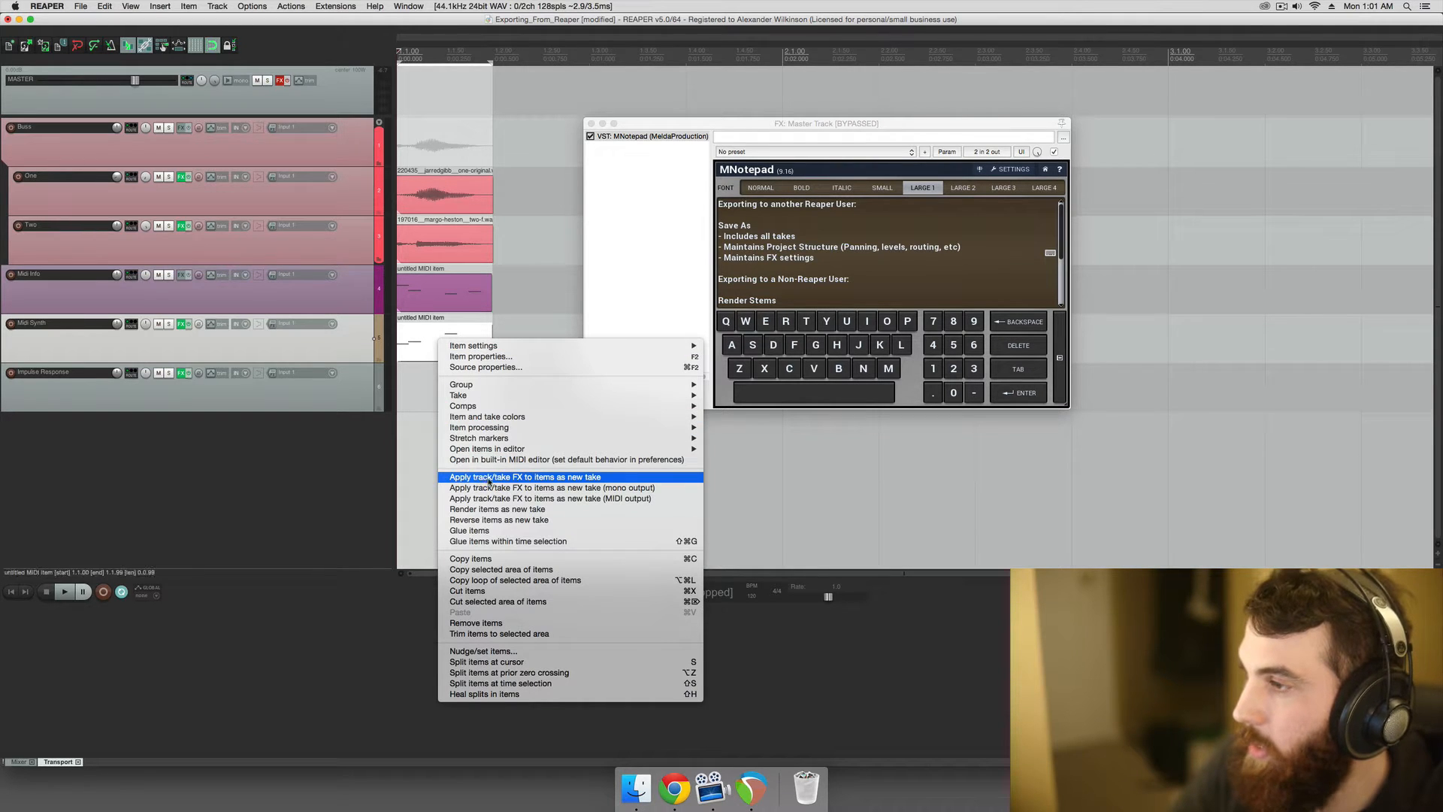
pyautogui.click(524, 477)
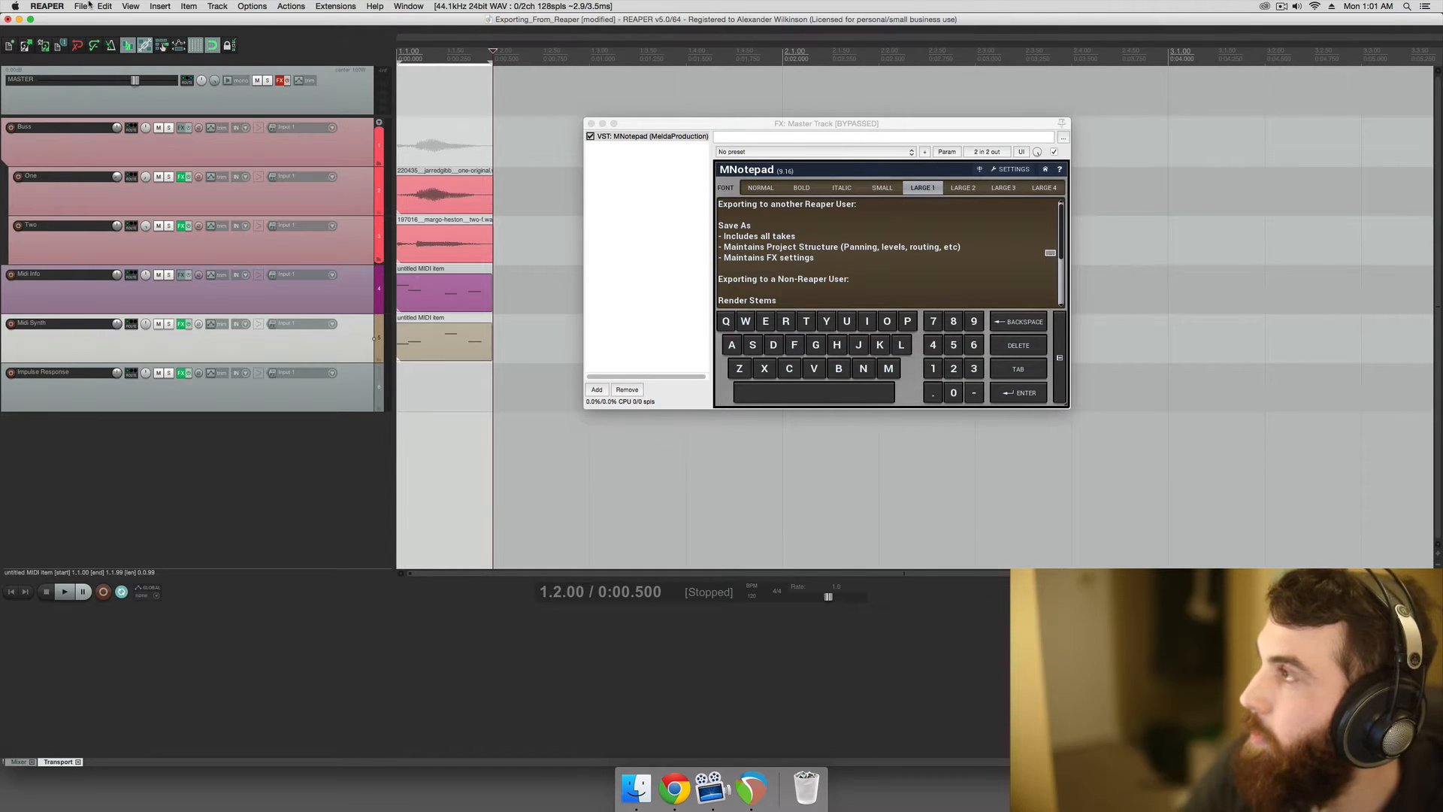
# Save the project as Exporting_From_Reaper_Save_As in the Save_As folder, copying all media.
pyautogui.click(81, 7)
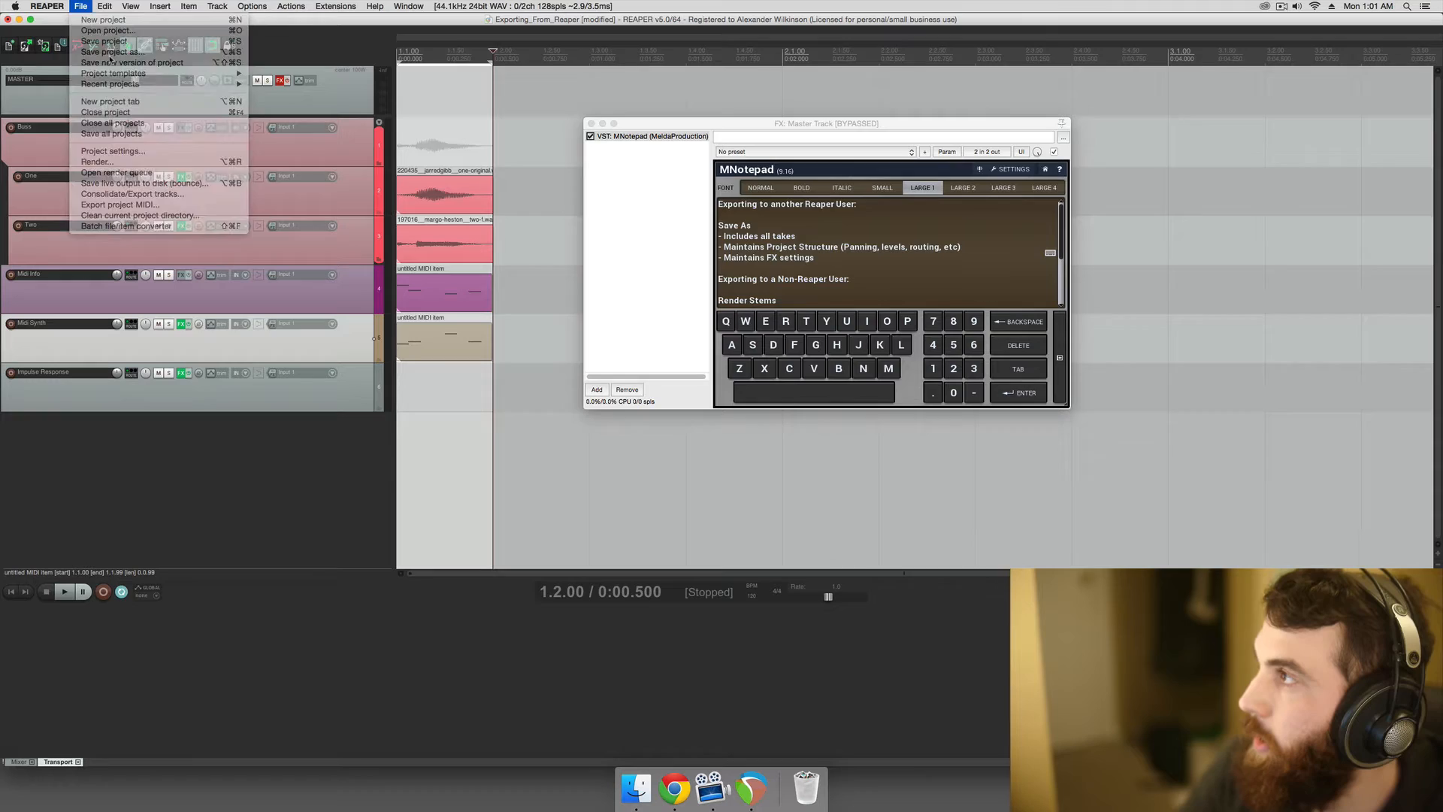
pyautogui.click(103, 41)
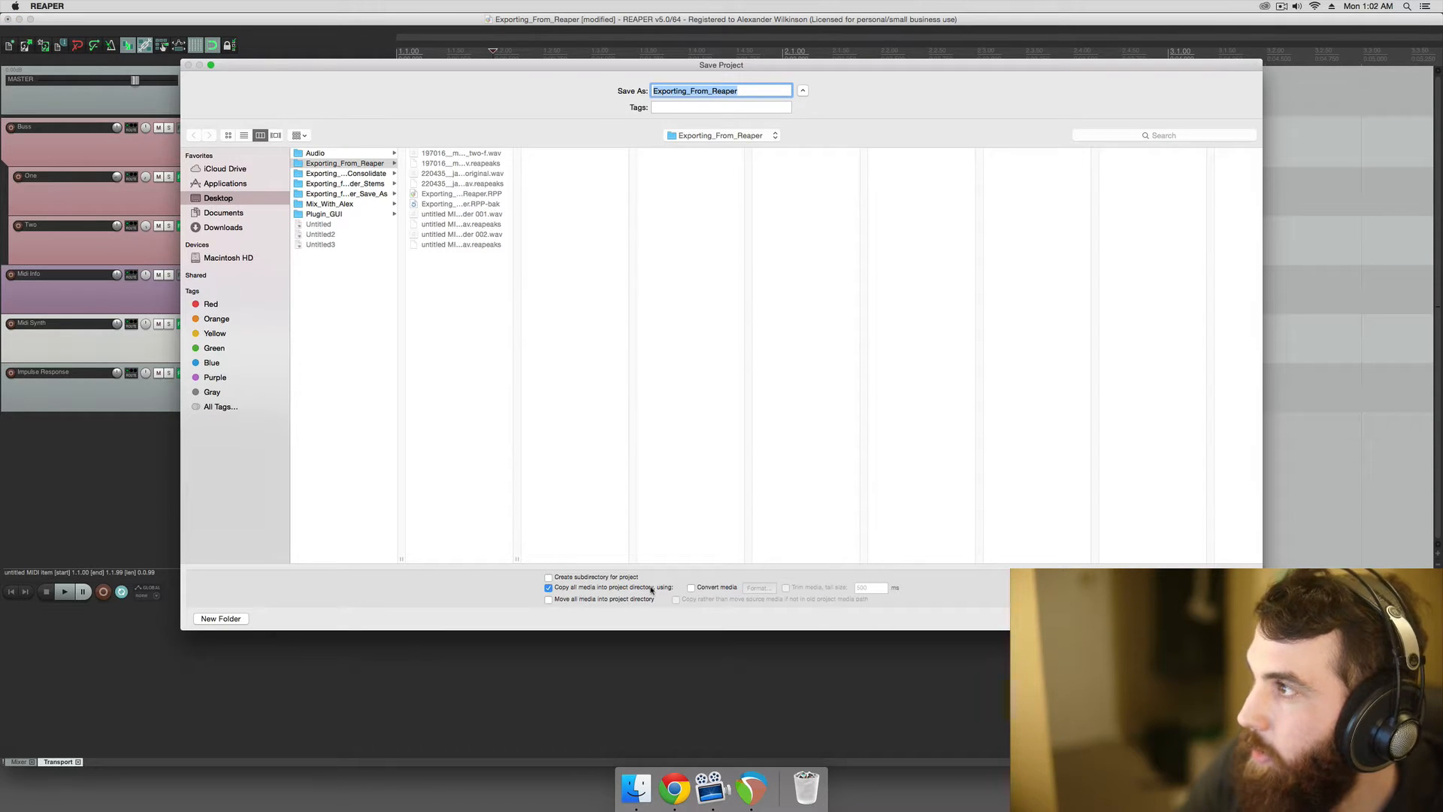
pyautogui.click(348, 193)
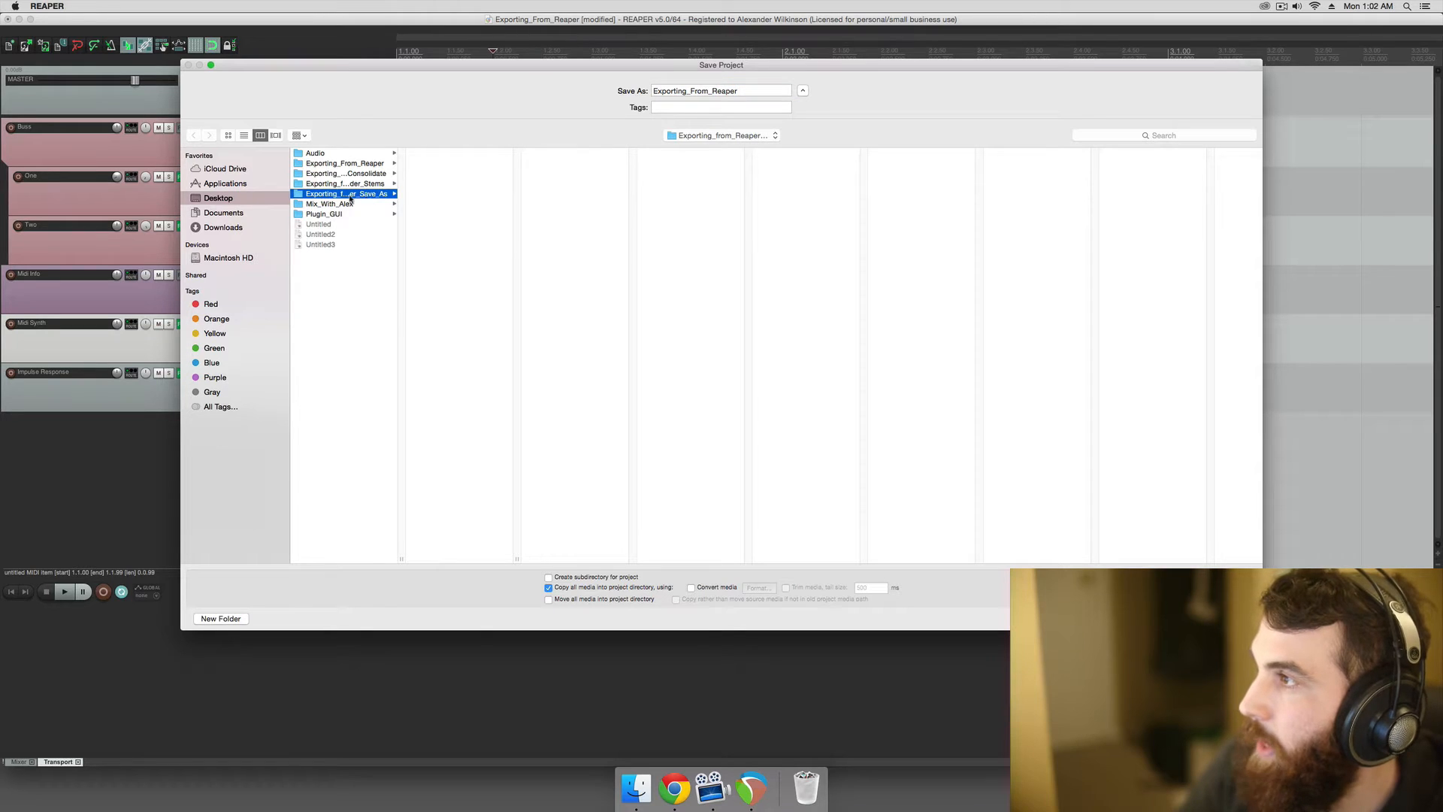
pyautogui.click(721, 90)
pyautogui.write('_Save_A')
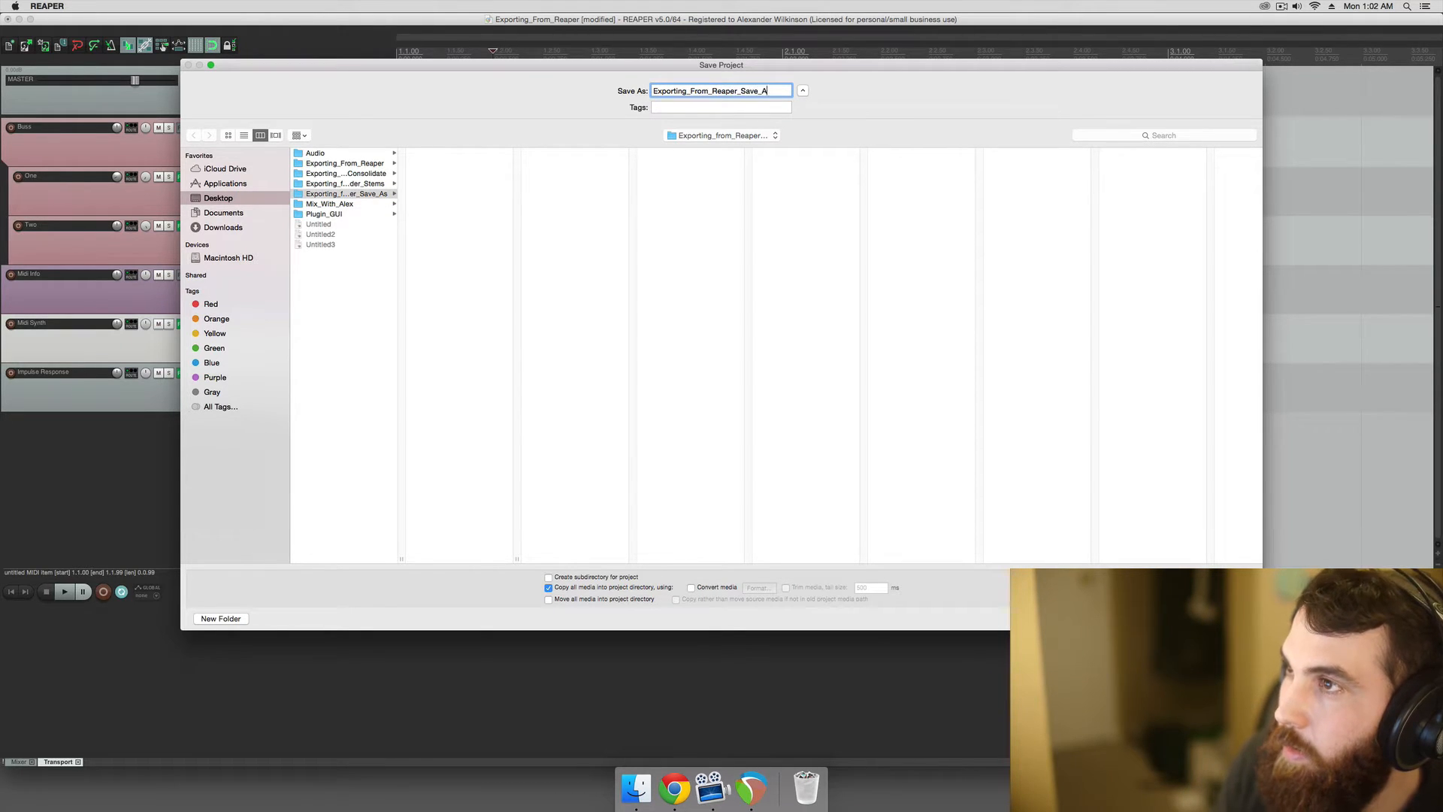
pyautogui.write('s')
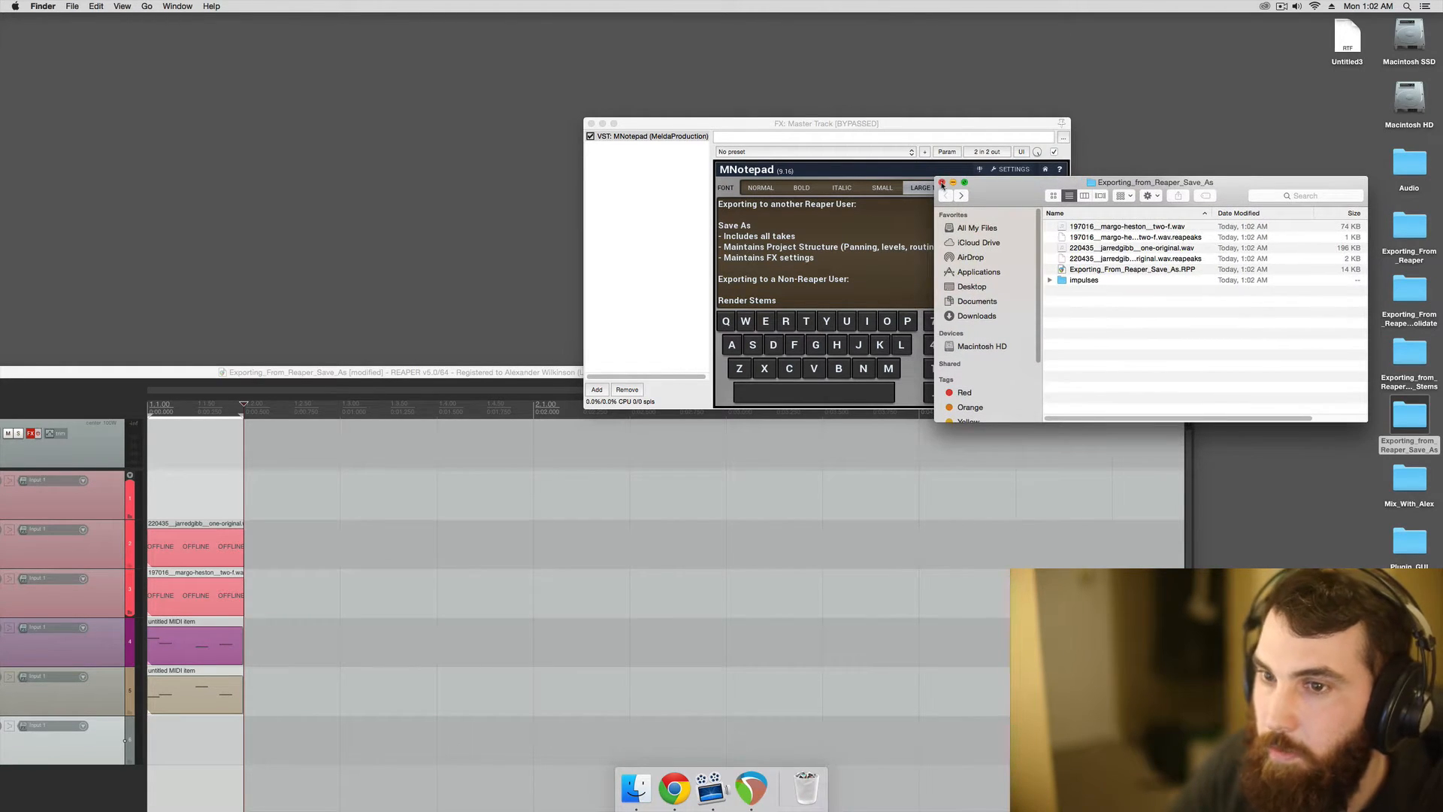
# Close the Save_As Finder window and open the original Exporting_From_Reaper folder.
pyautogui.click(941, 181)
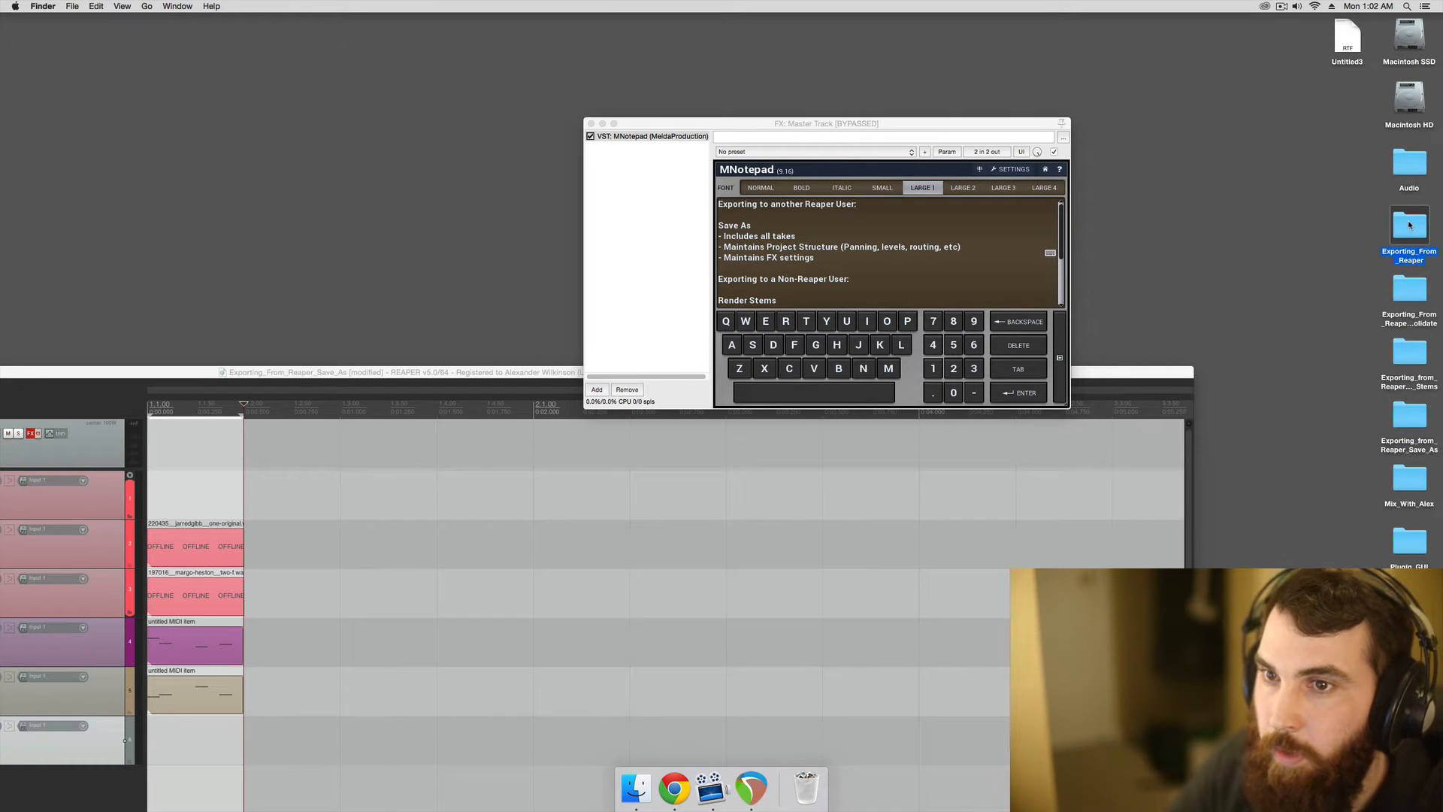
pyautogui.doubleClick(1407, 224)
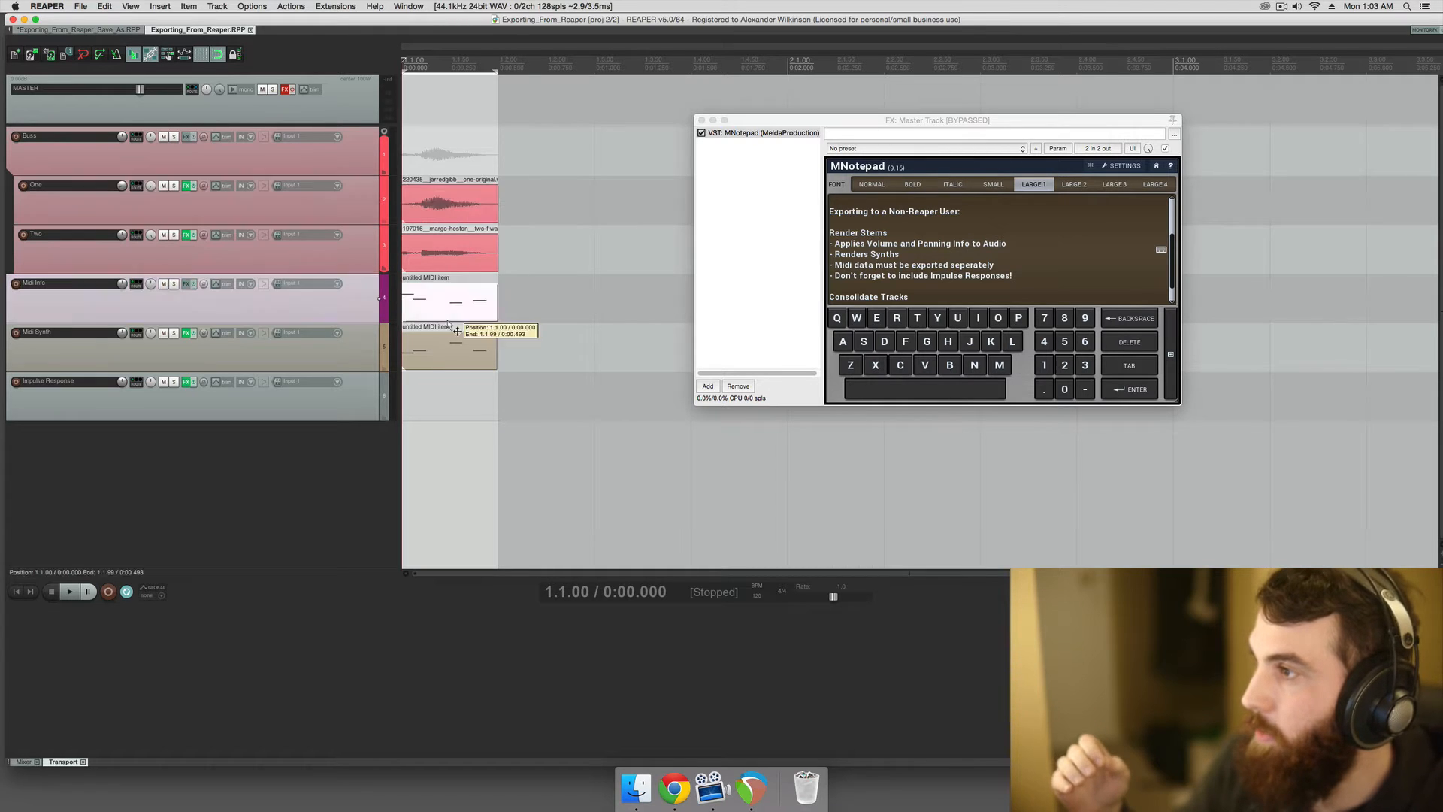
# Open the Render to File dialog for the original project.
pyautogui.moveTo(451, 299); pyautogui.dragTo(450, 299)
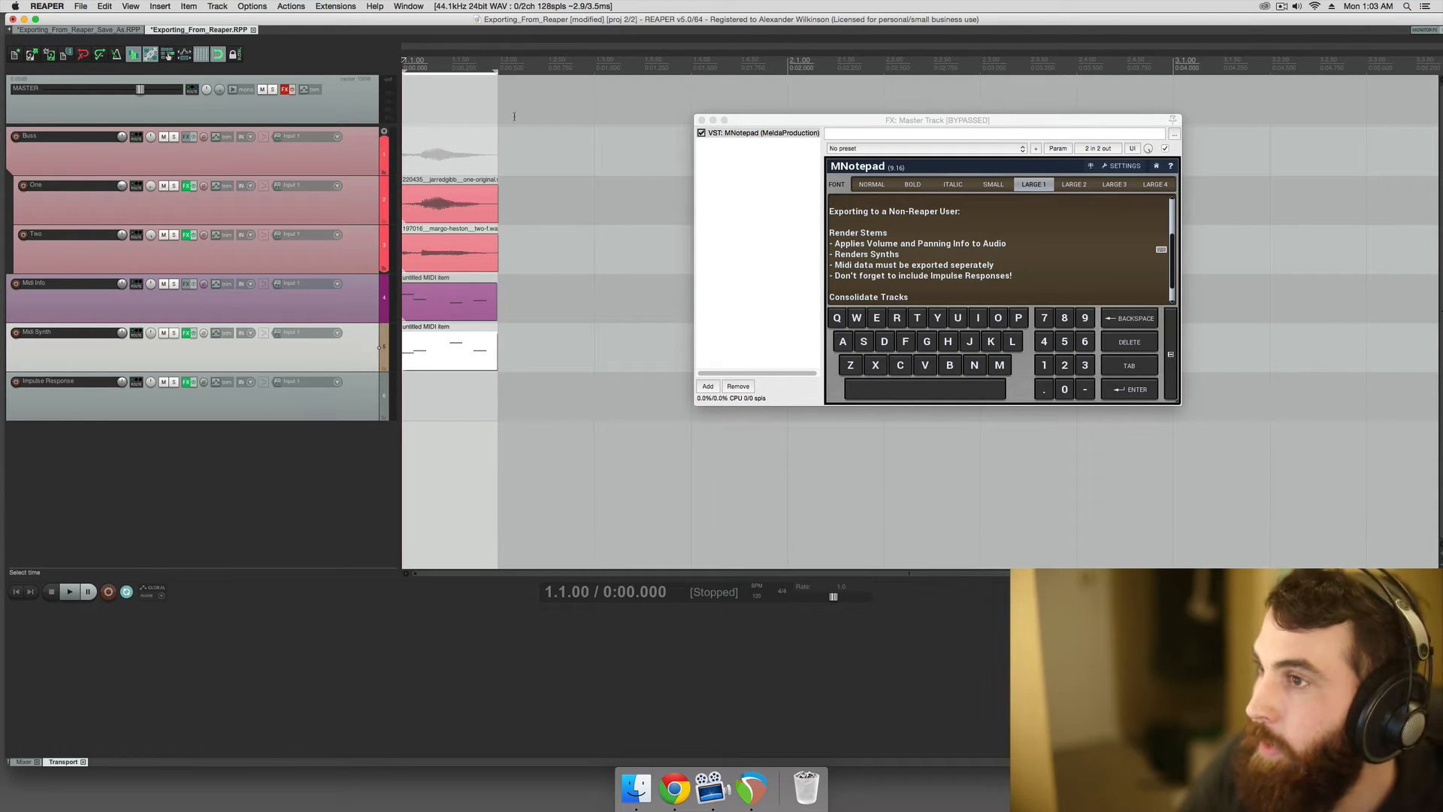
pyautogui.click(82, 7)
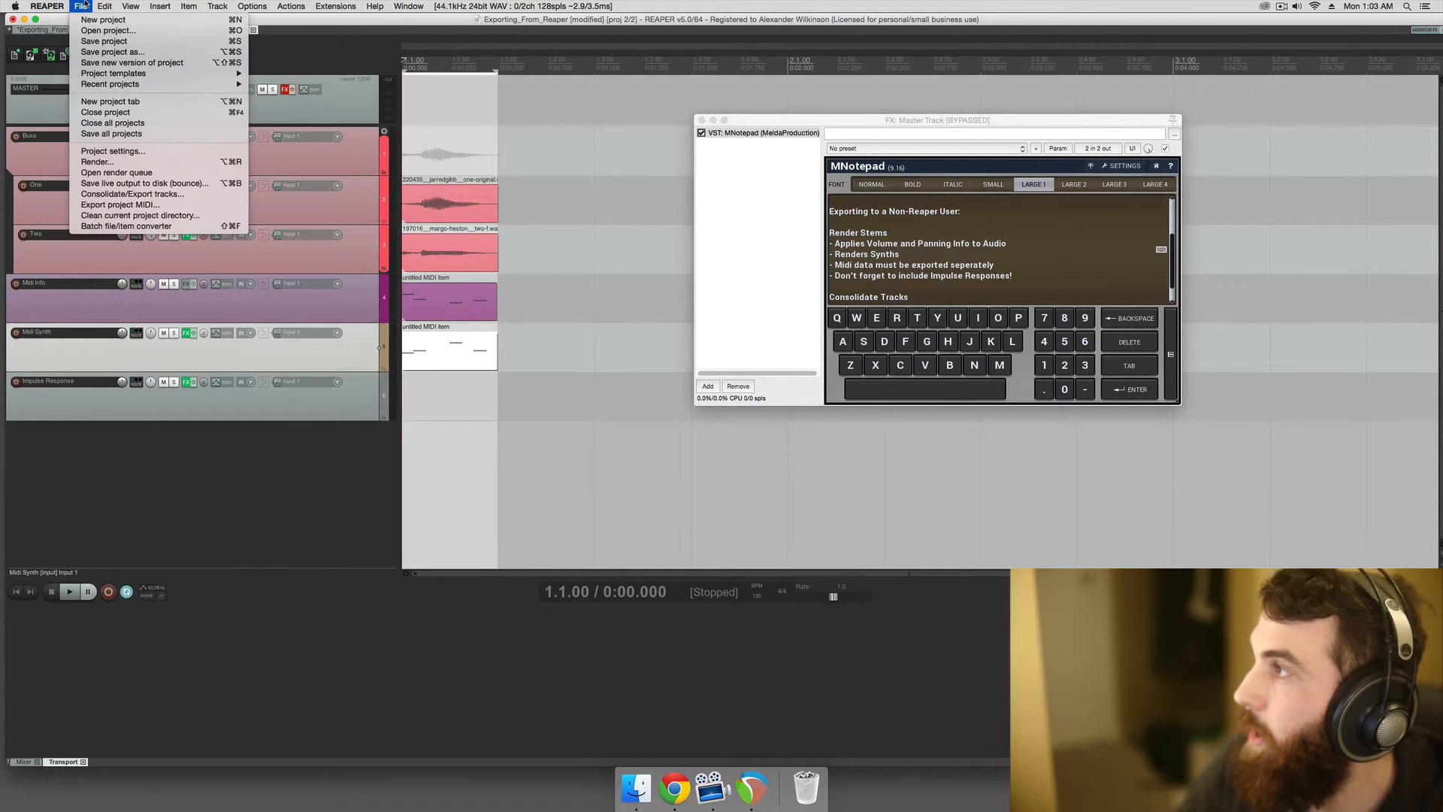
pyautogui.click(95, 162)
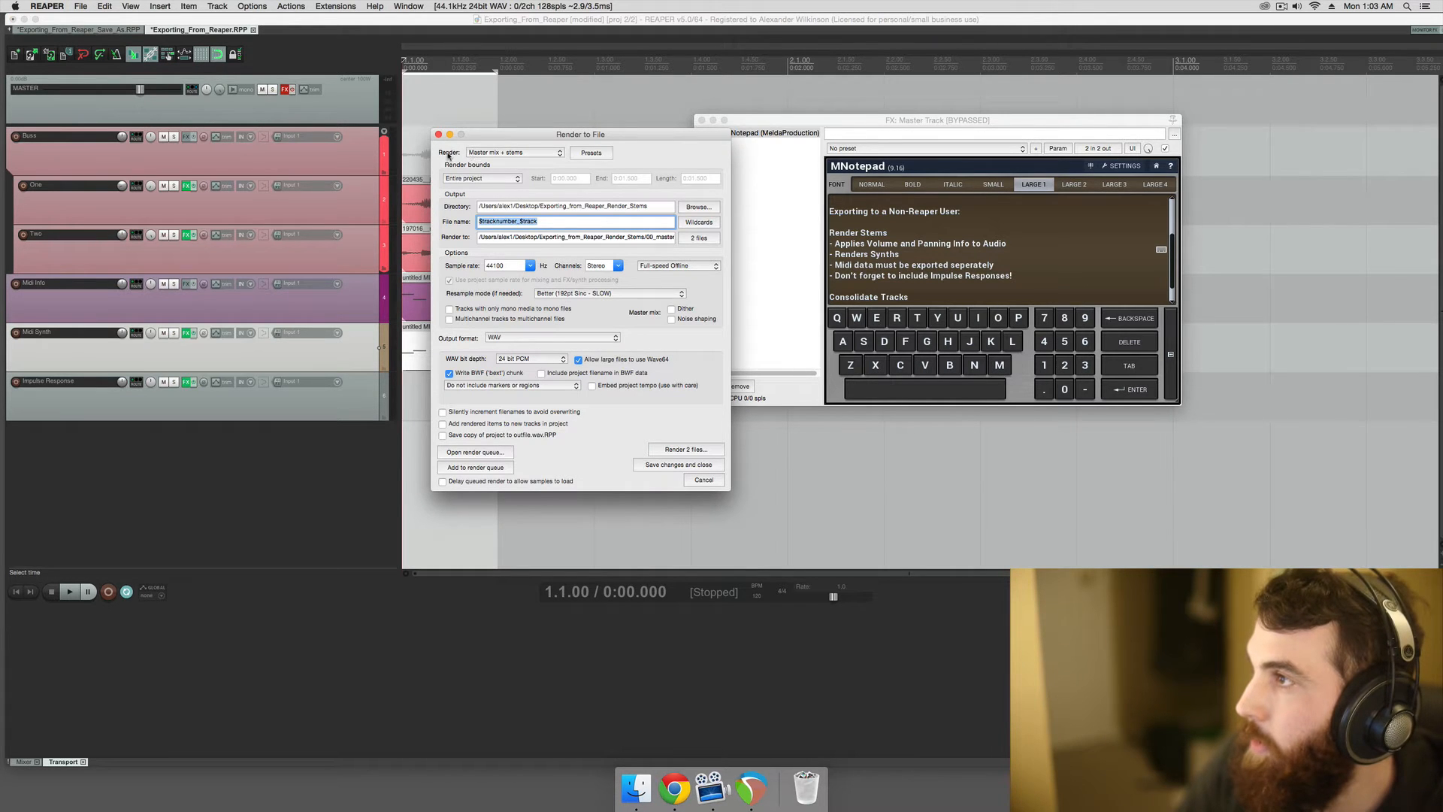
# Render 'Master mix + stems' with file names built from $tracknumber and $track wildcards.
pyautogui.click(513, 151)
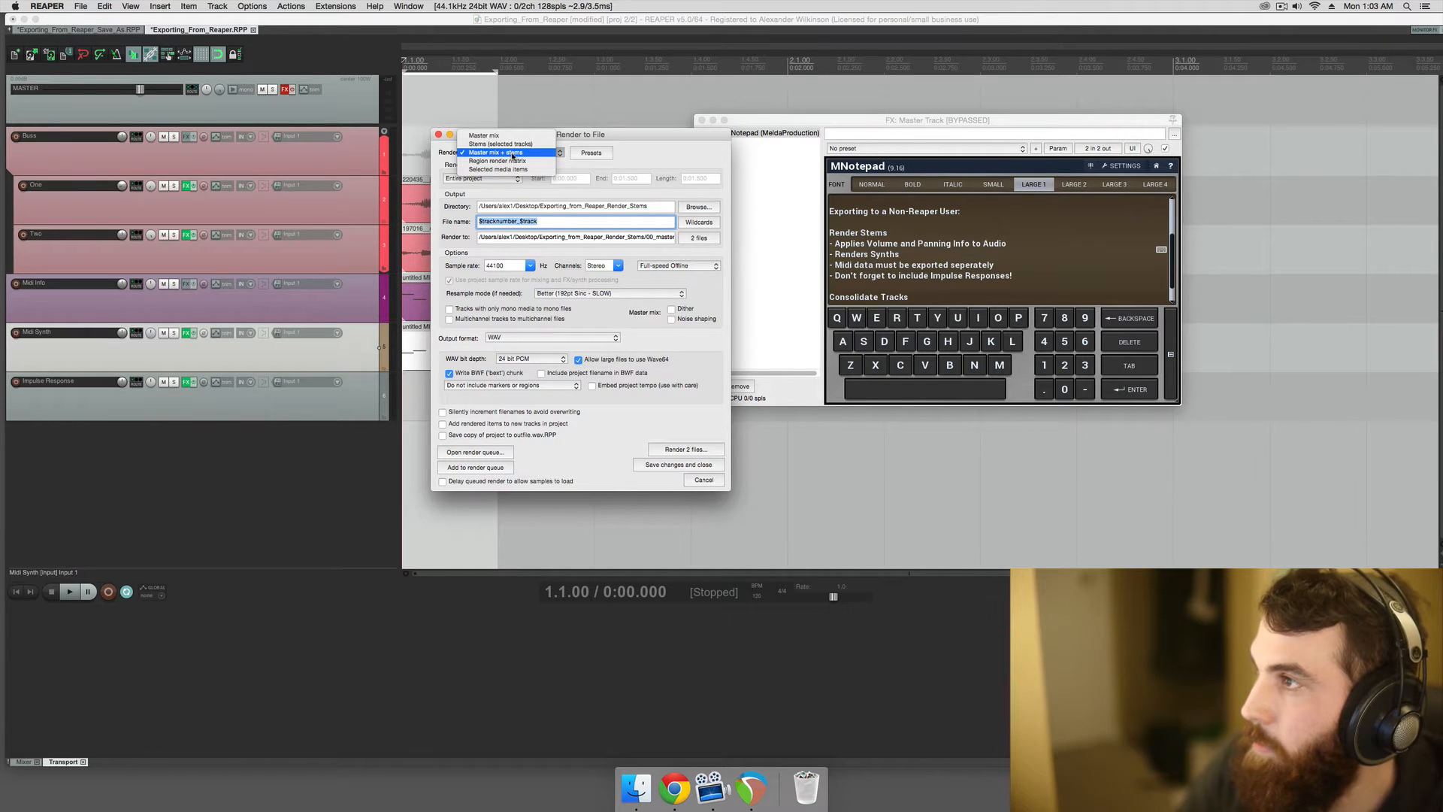
pyautogui.click(496, 152)
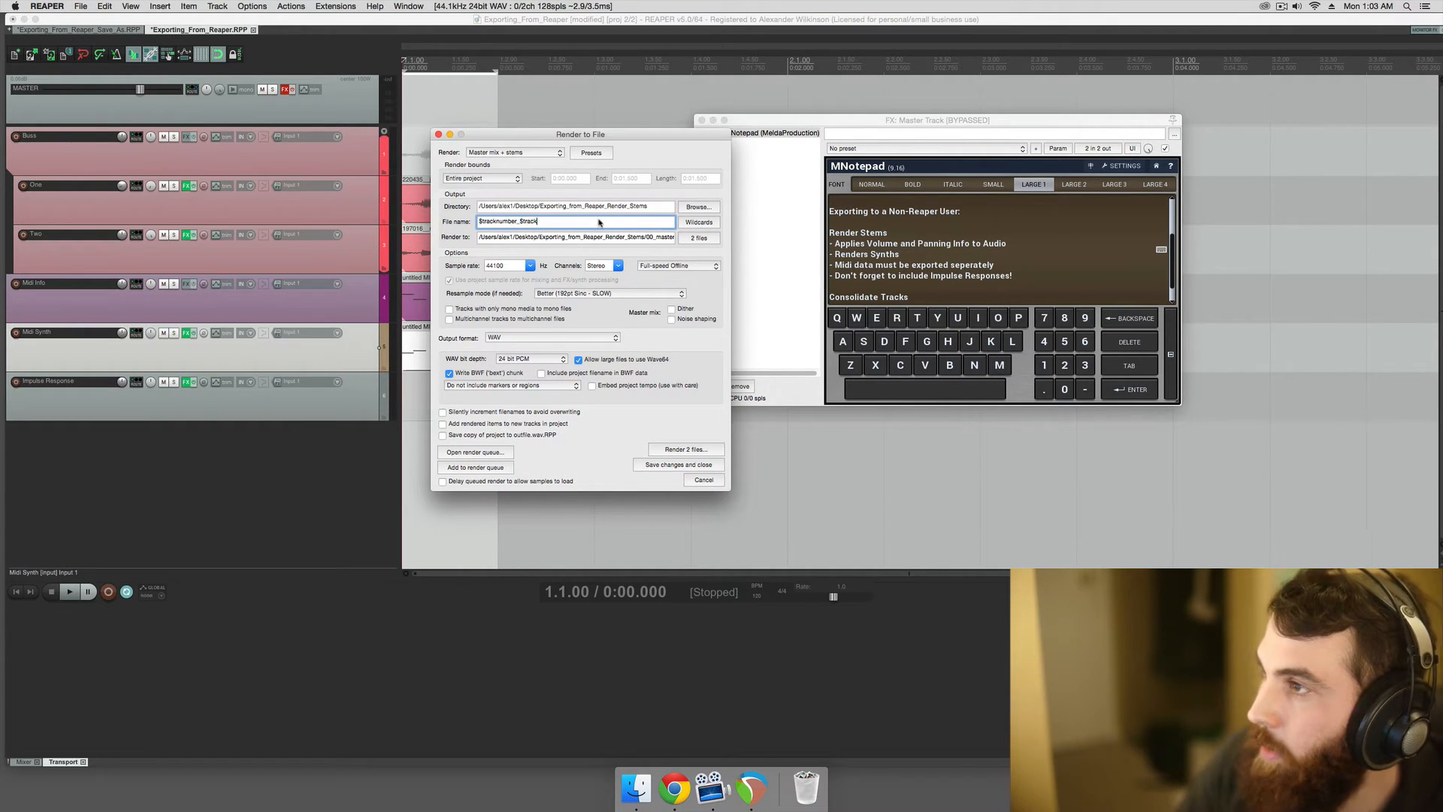
pyautogui.click(579, 221)
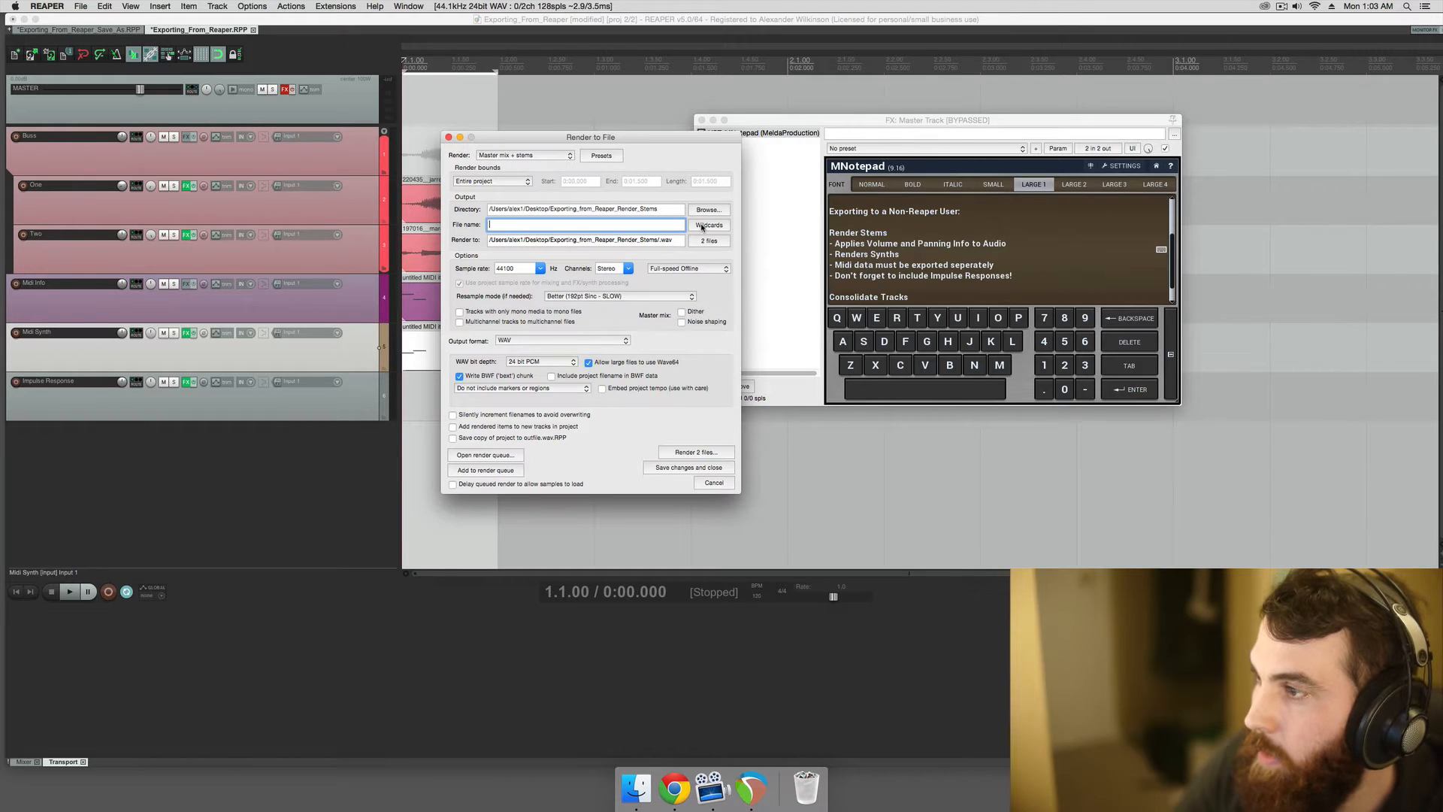
pyautogui.click(708, 225)
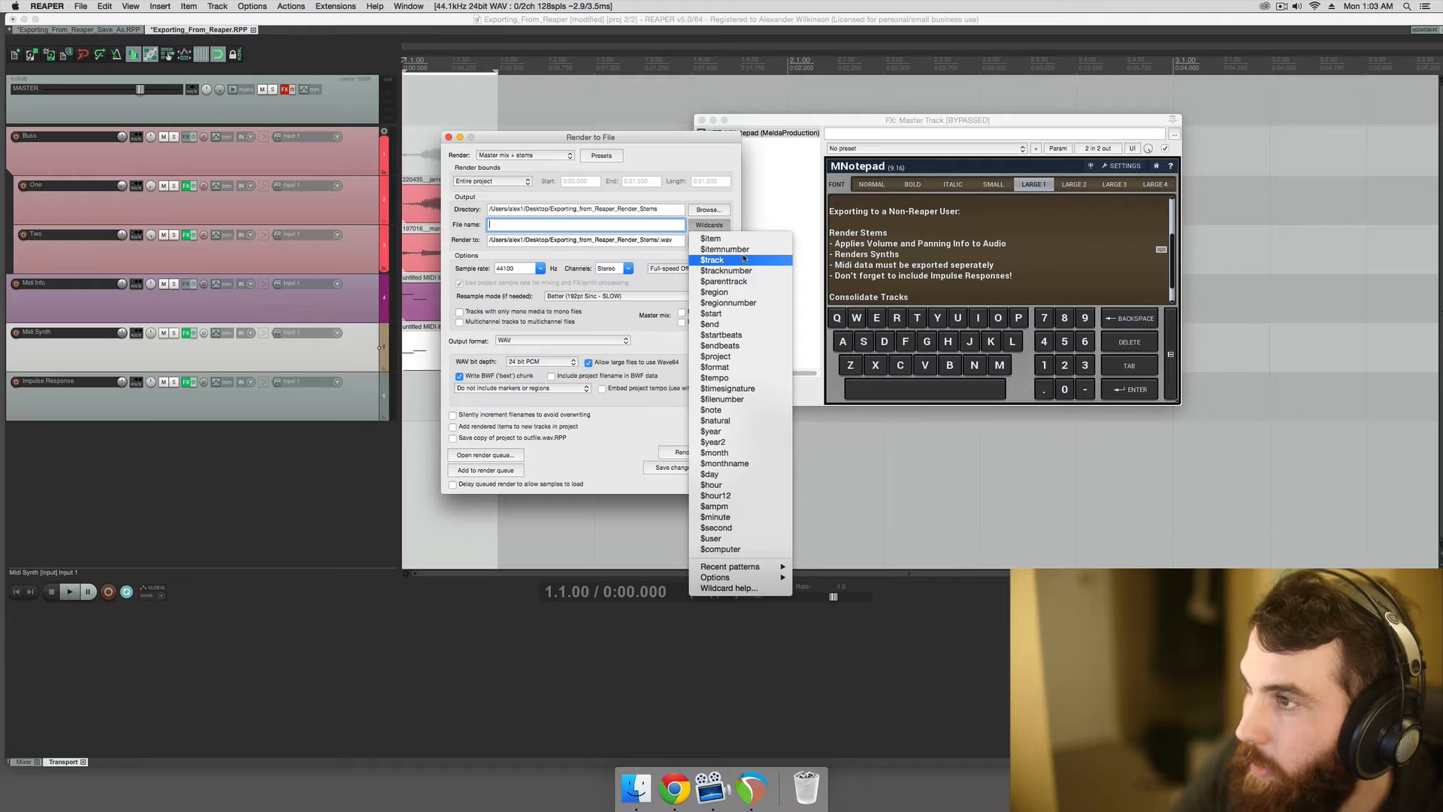
pyautogui.click(726, 270)
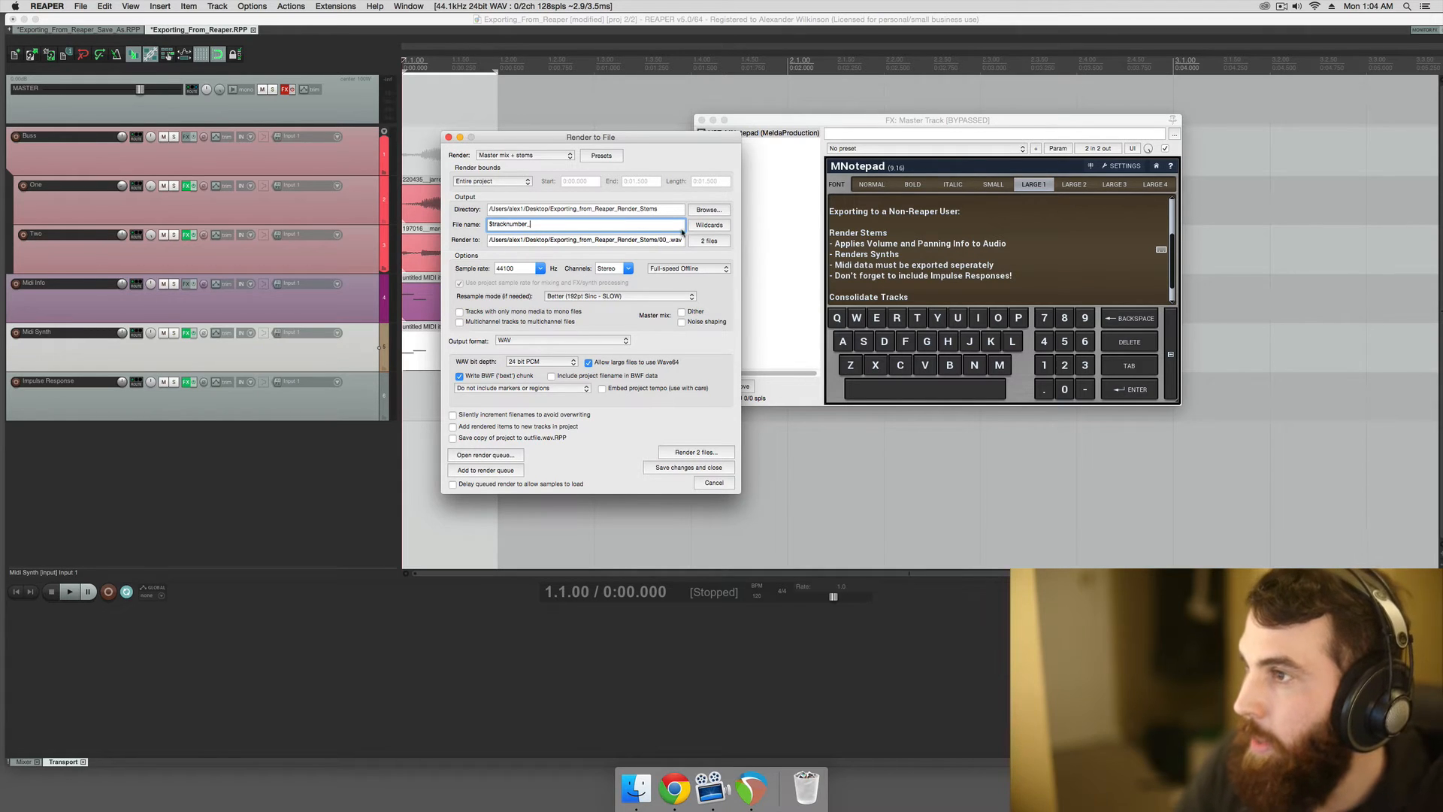
pyautogui.click(708, 226)
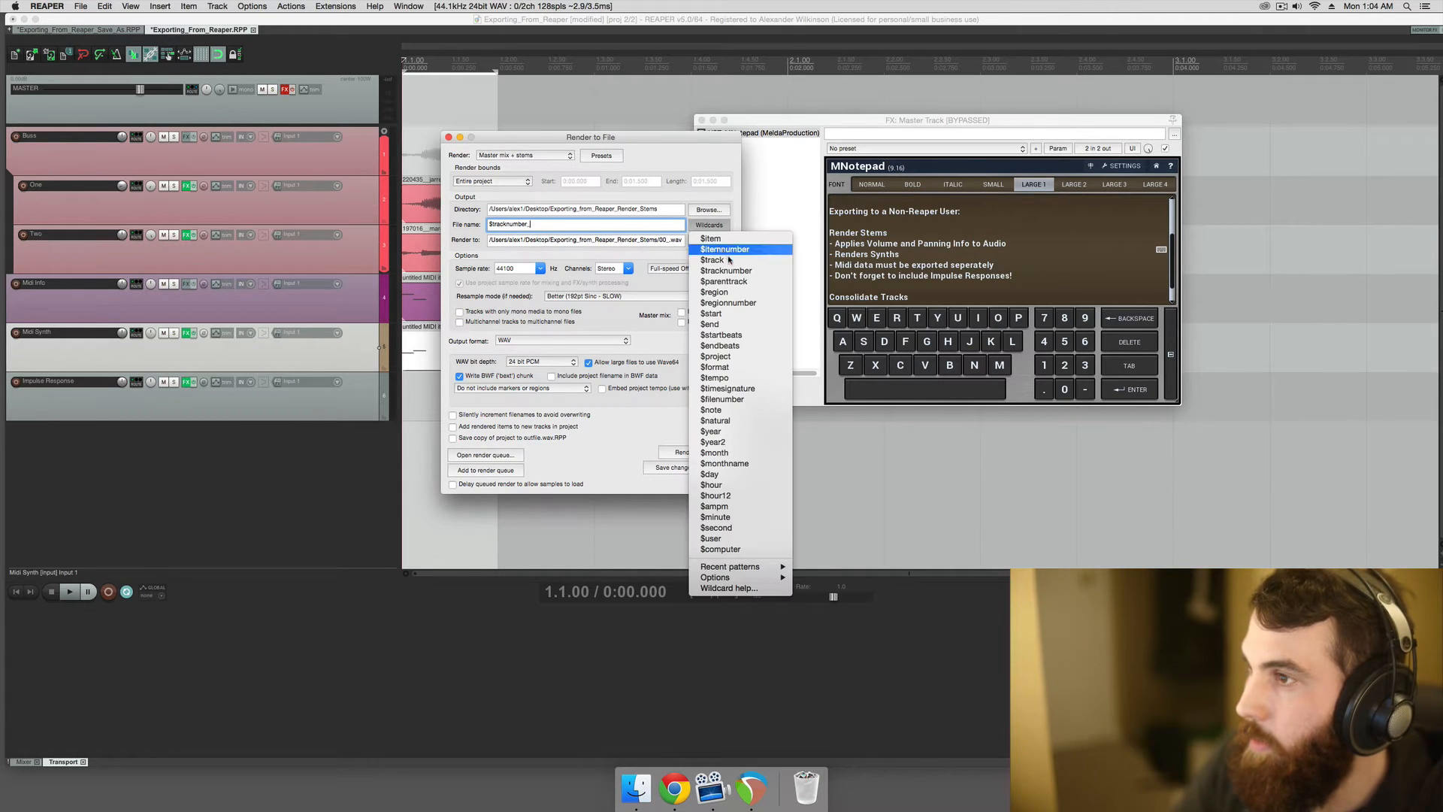
pyautogui.click(711, 259)
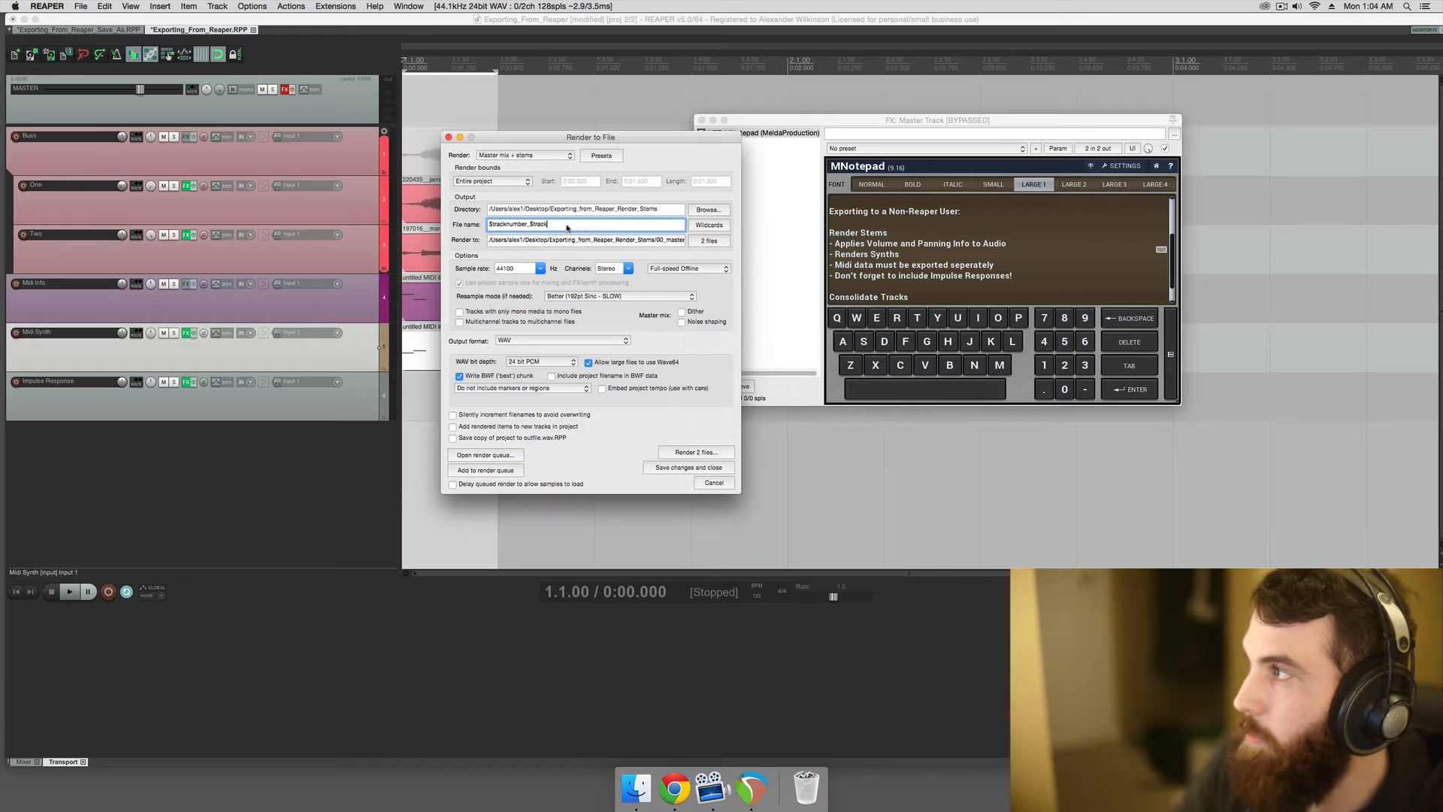
pyautogui.moveTo(37, 91)
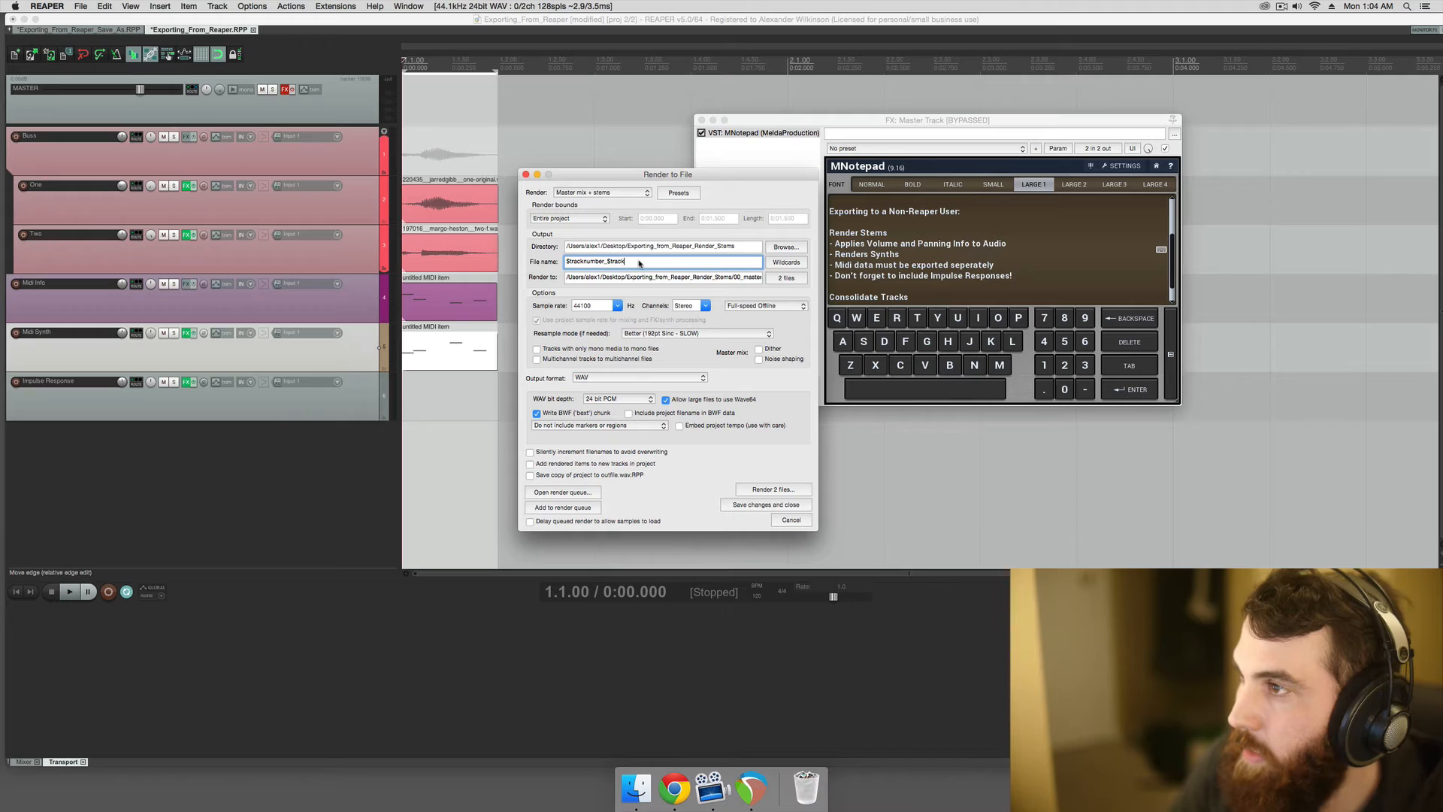
# Keep the render stereo and set the output directory to Render_Stems.
pyautogui.click(704, 306)
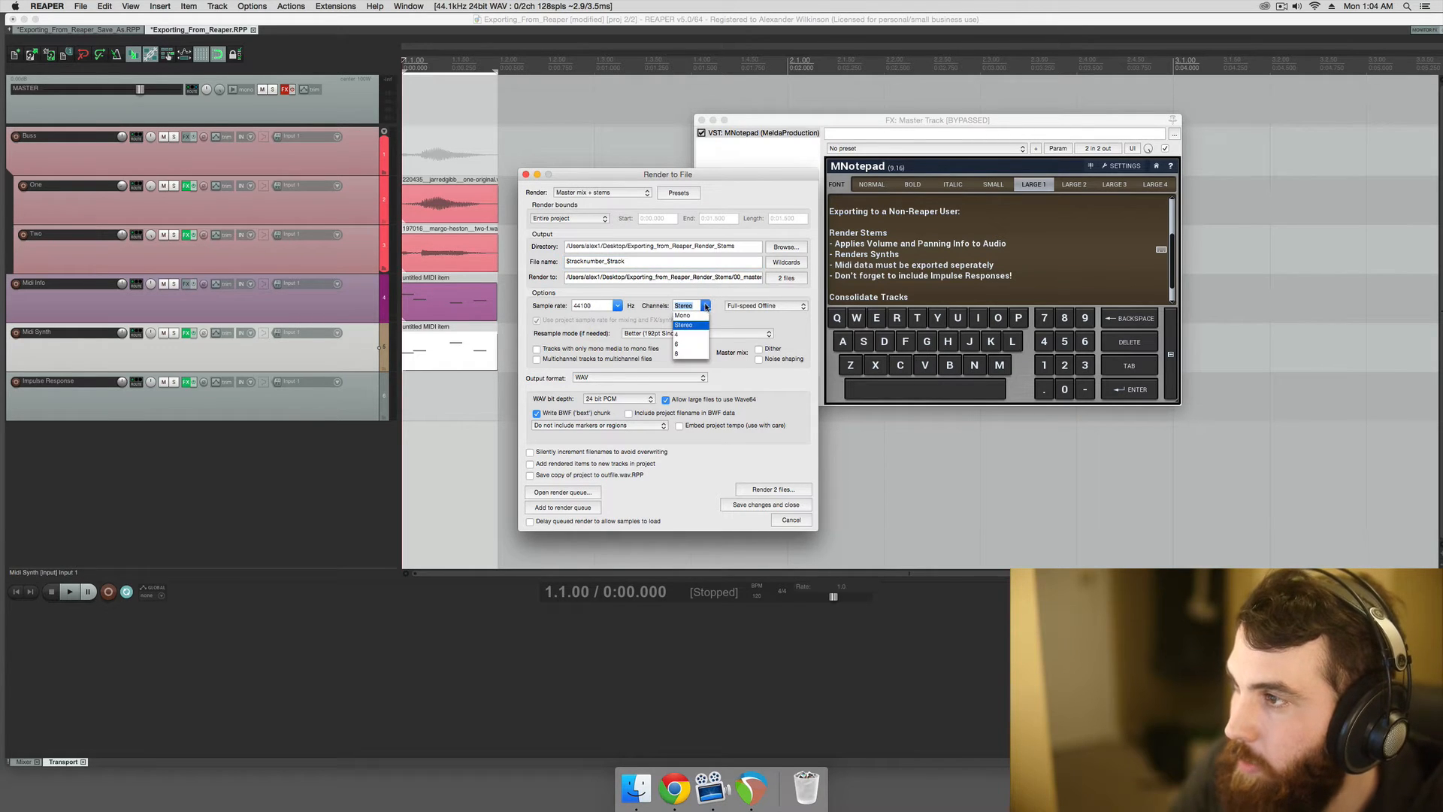
pyautogui.click(685, 304)
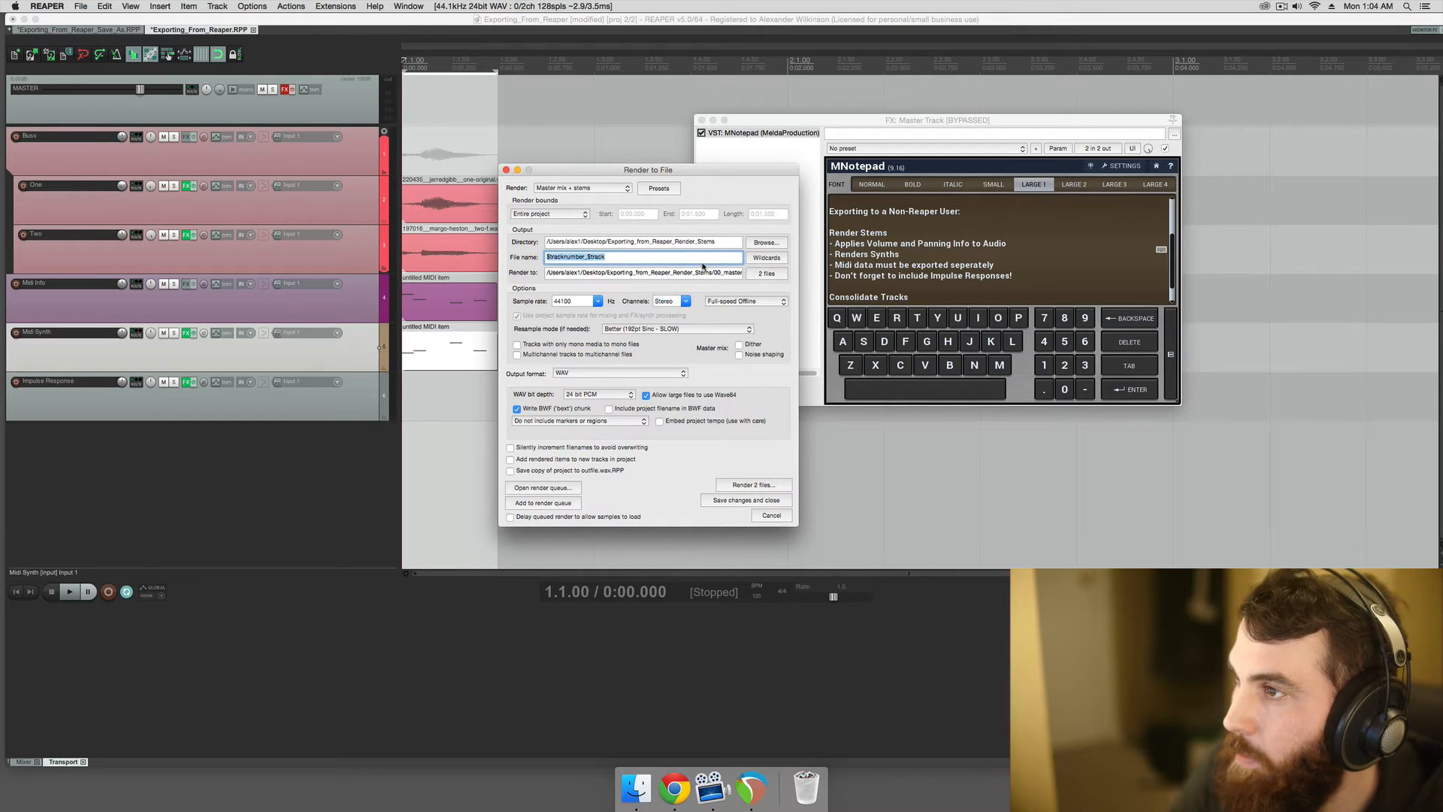
pyautogui.click(644, 256)
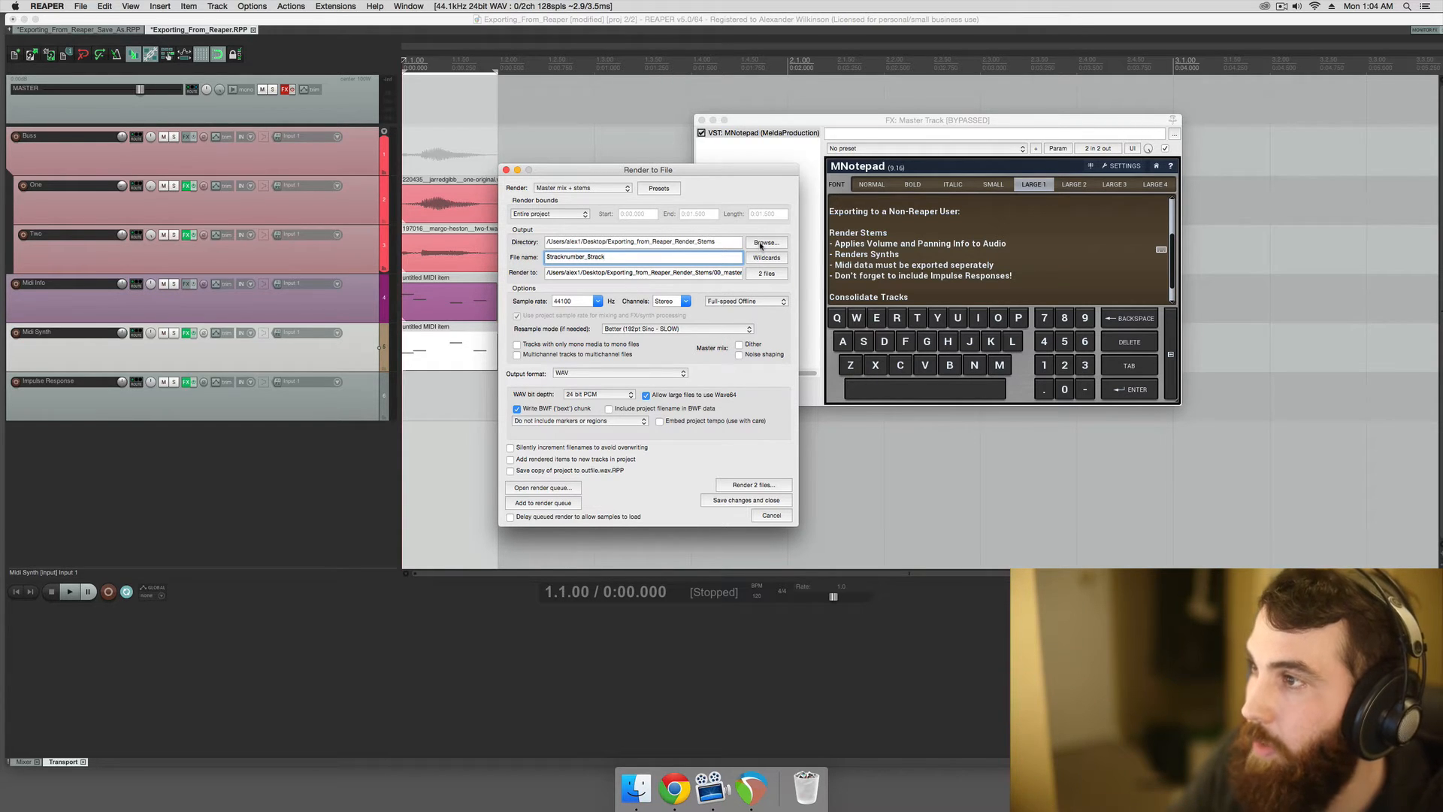
pyautogui.click(766, 242)
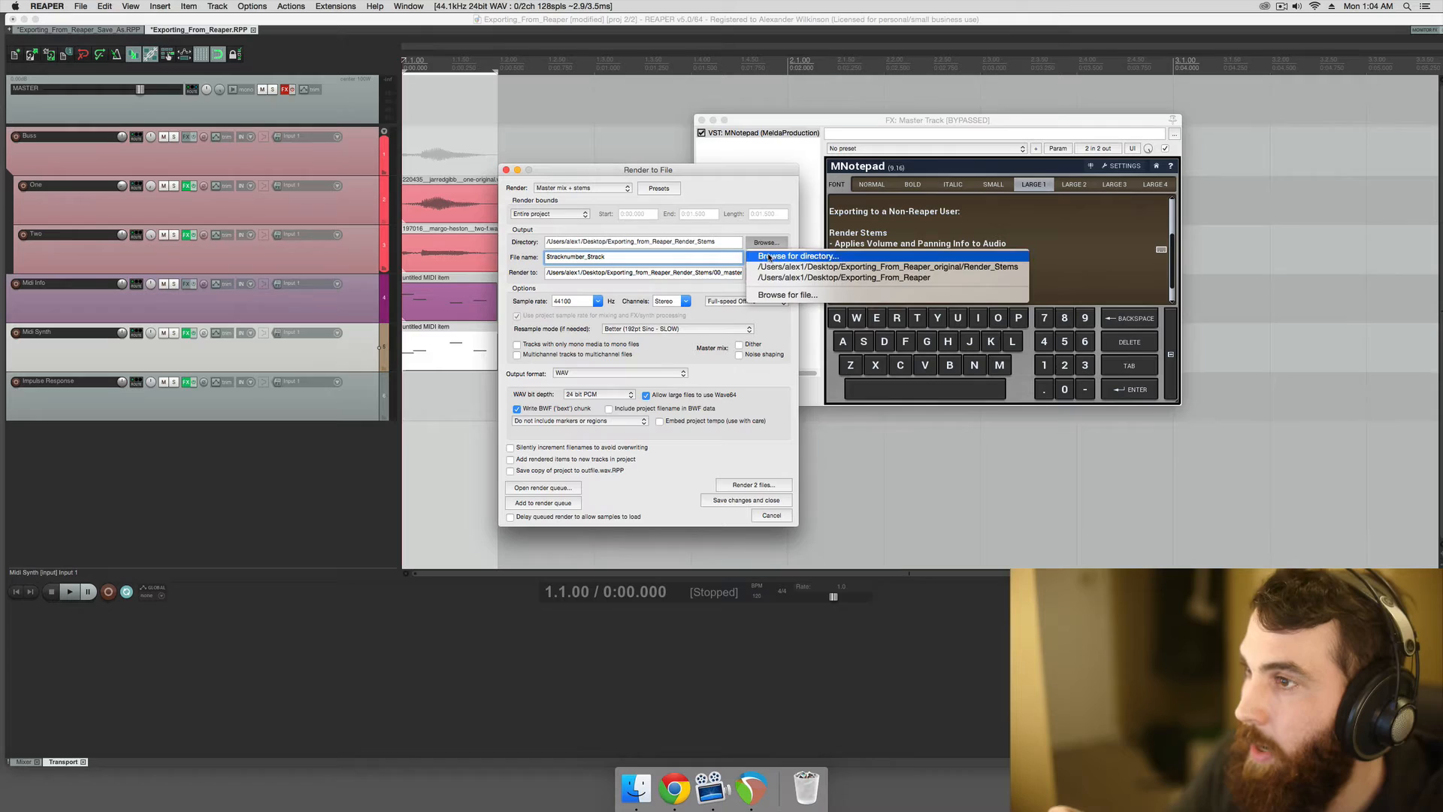
pyautogui.click(794, 256)
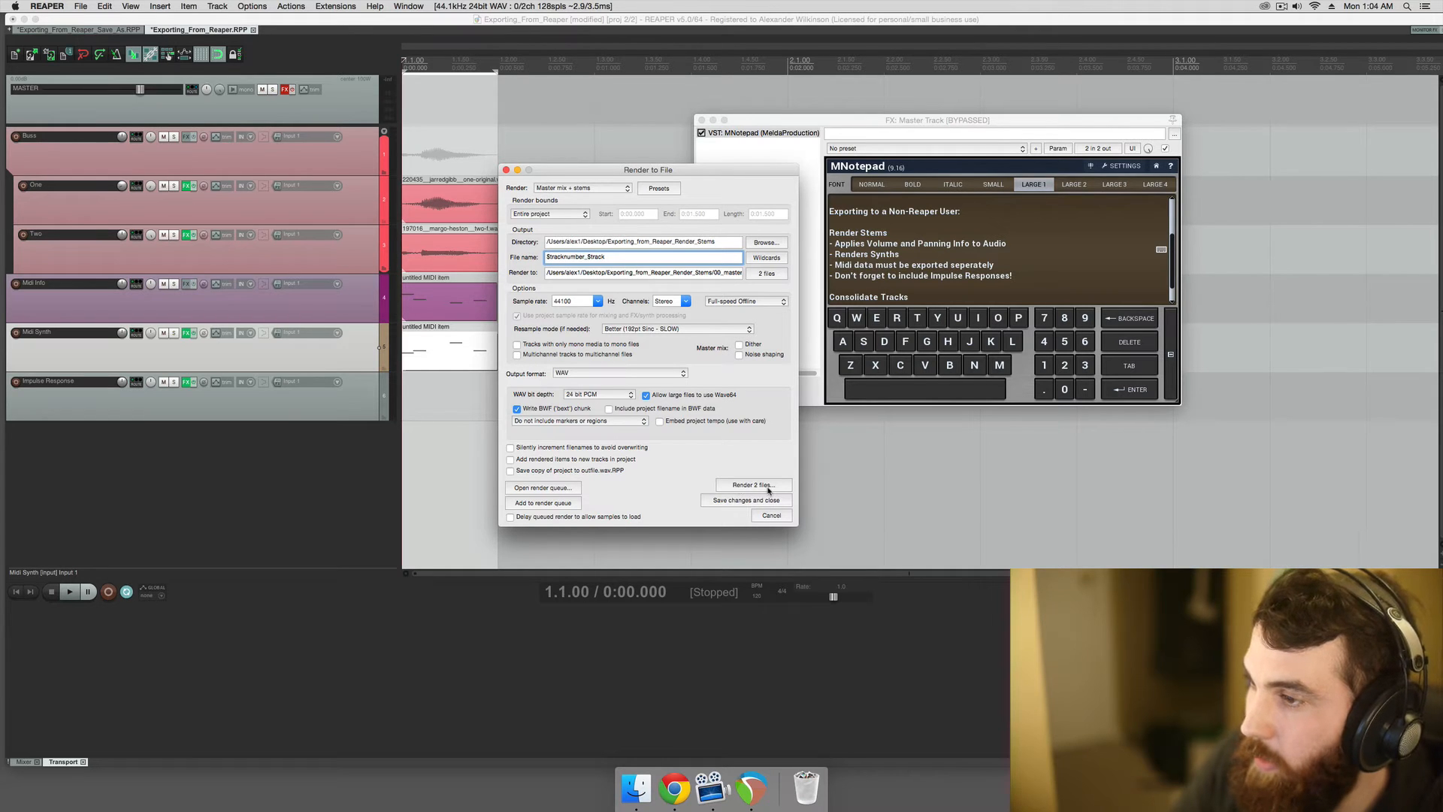
pyautogui.moveTo(766, 492)
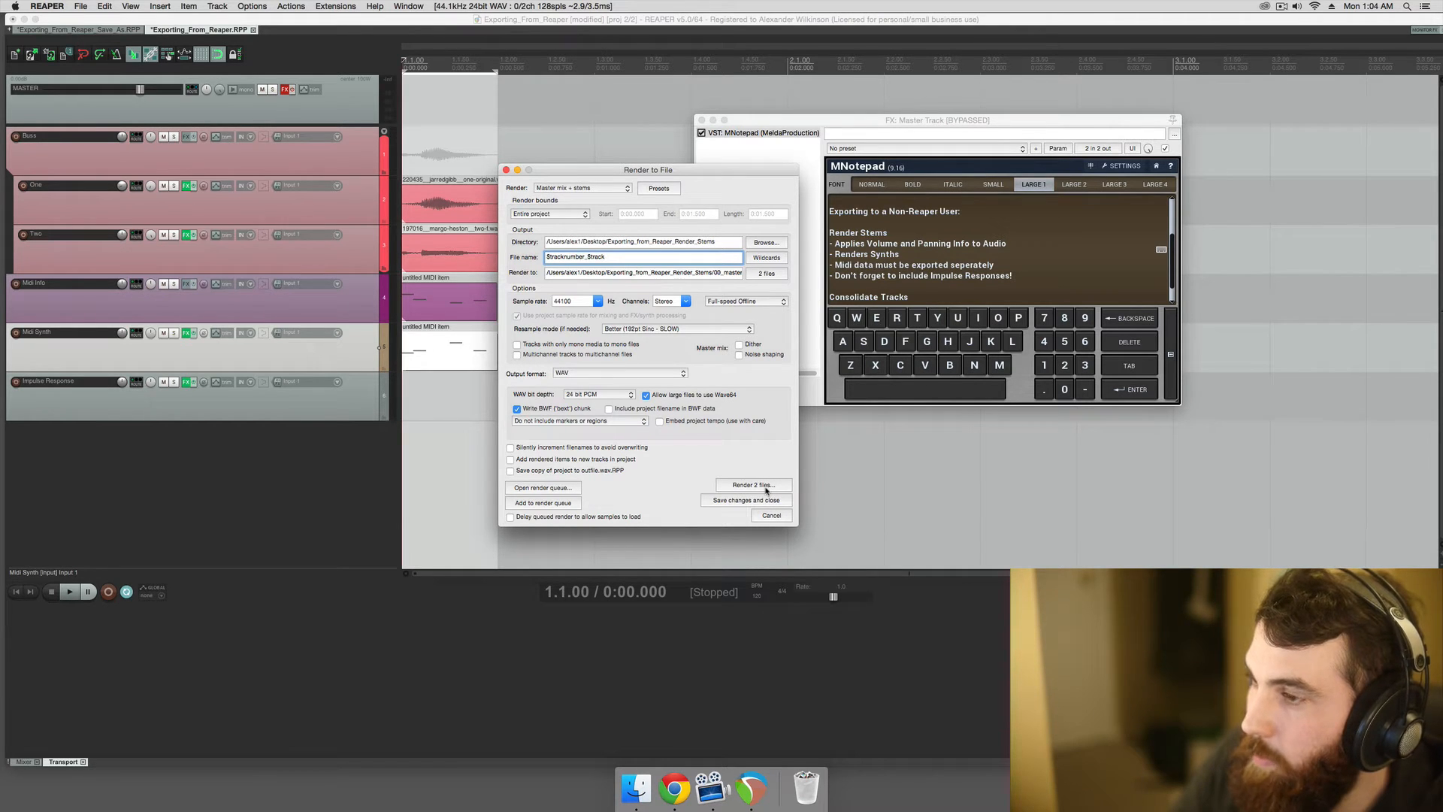
# Render the seven WAV files: master mix plus one stem per track.
pyautogui.click(642, 256)
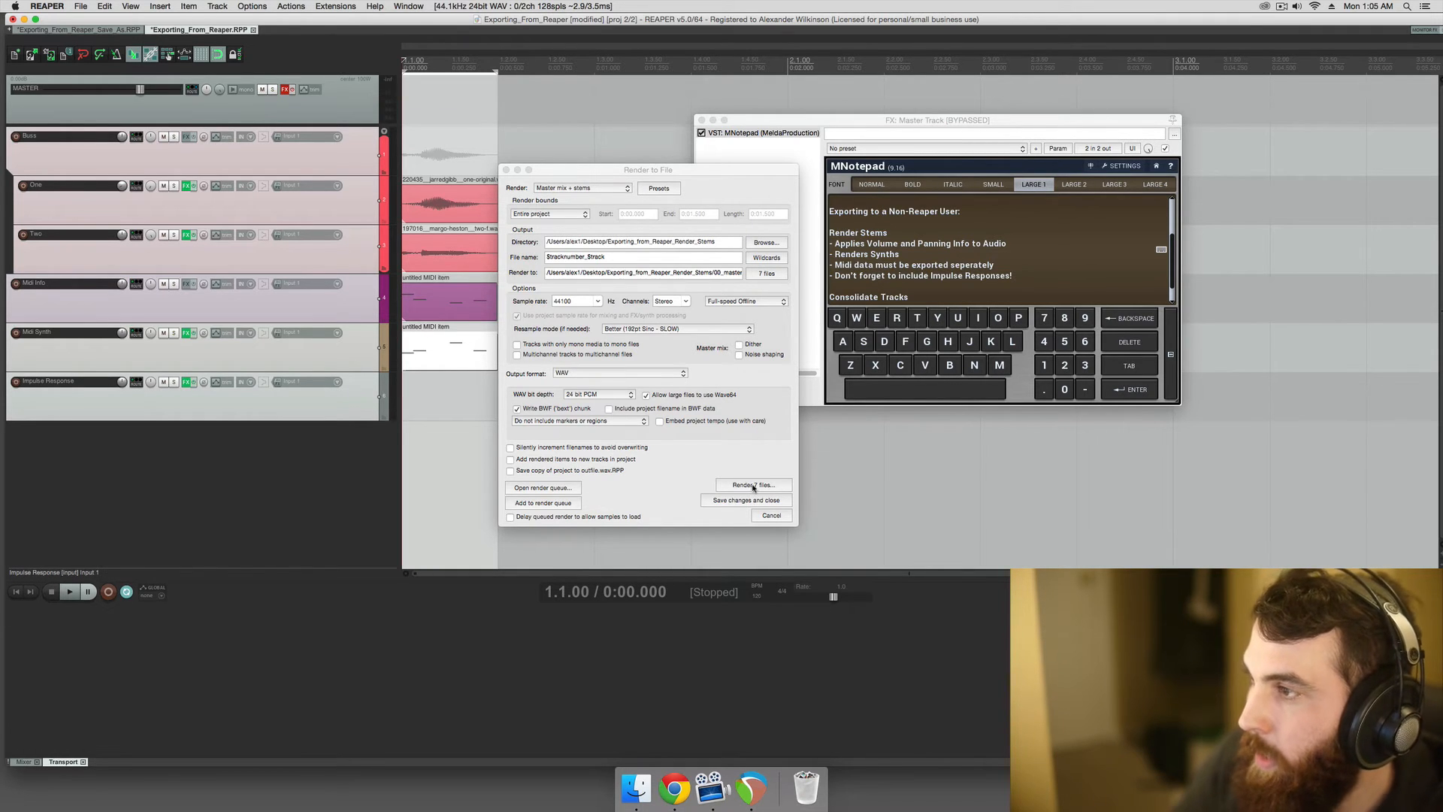
pyautogui.click(752, 485)
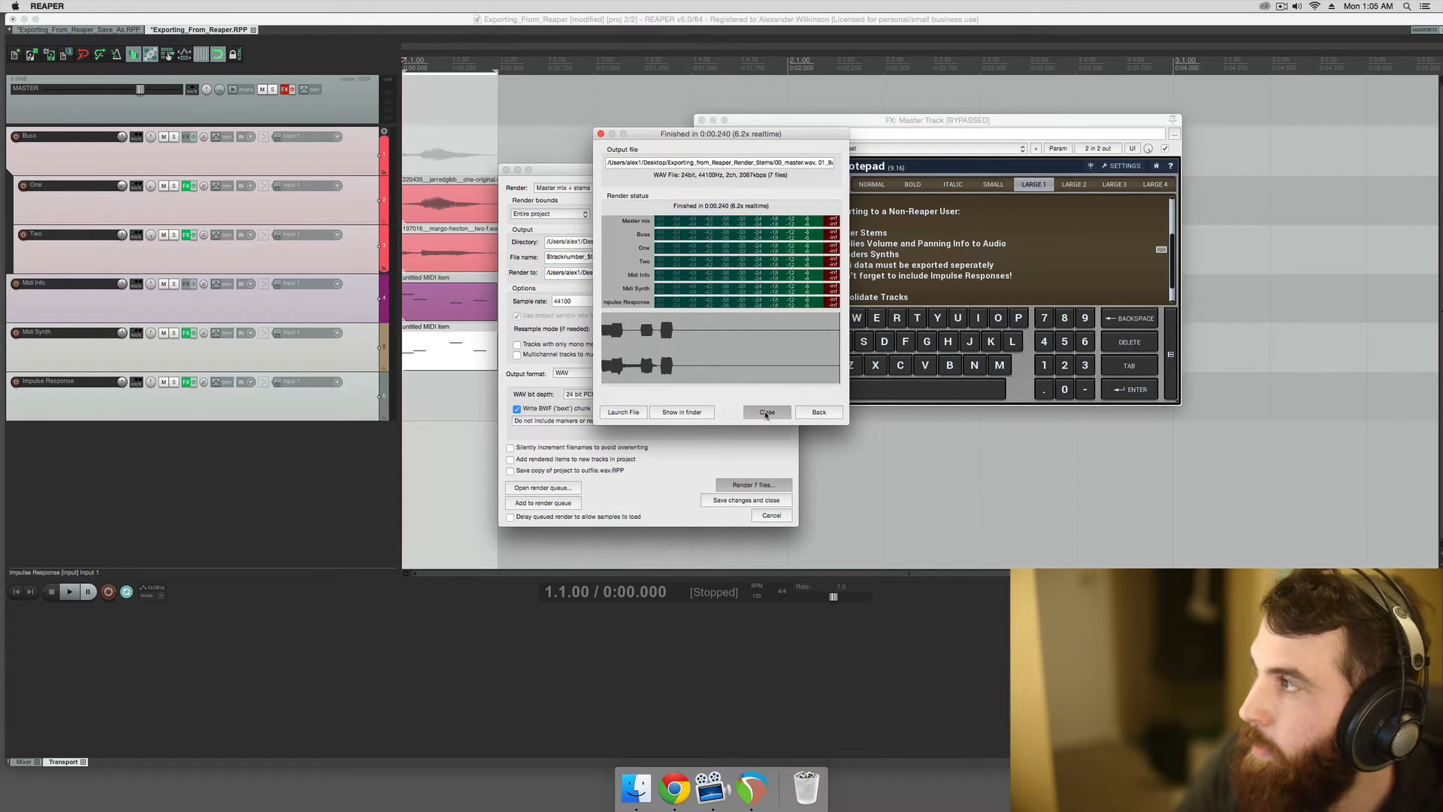
# Drop the seven stem WAVs into a new project, each on a separate track.
pyautogui.click(767, 412)
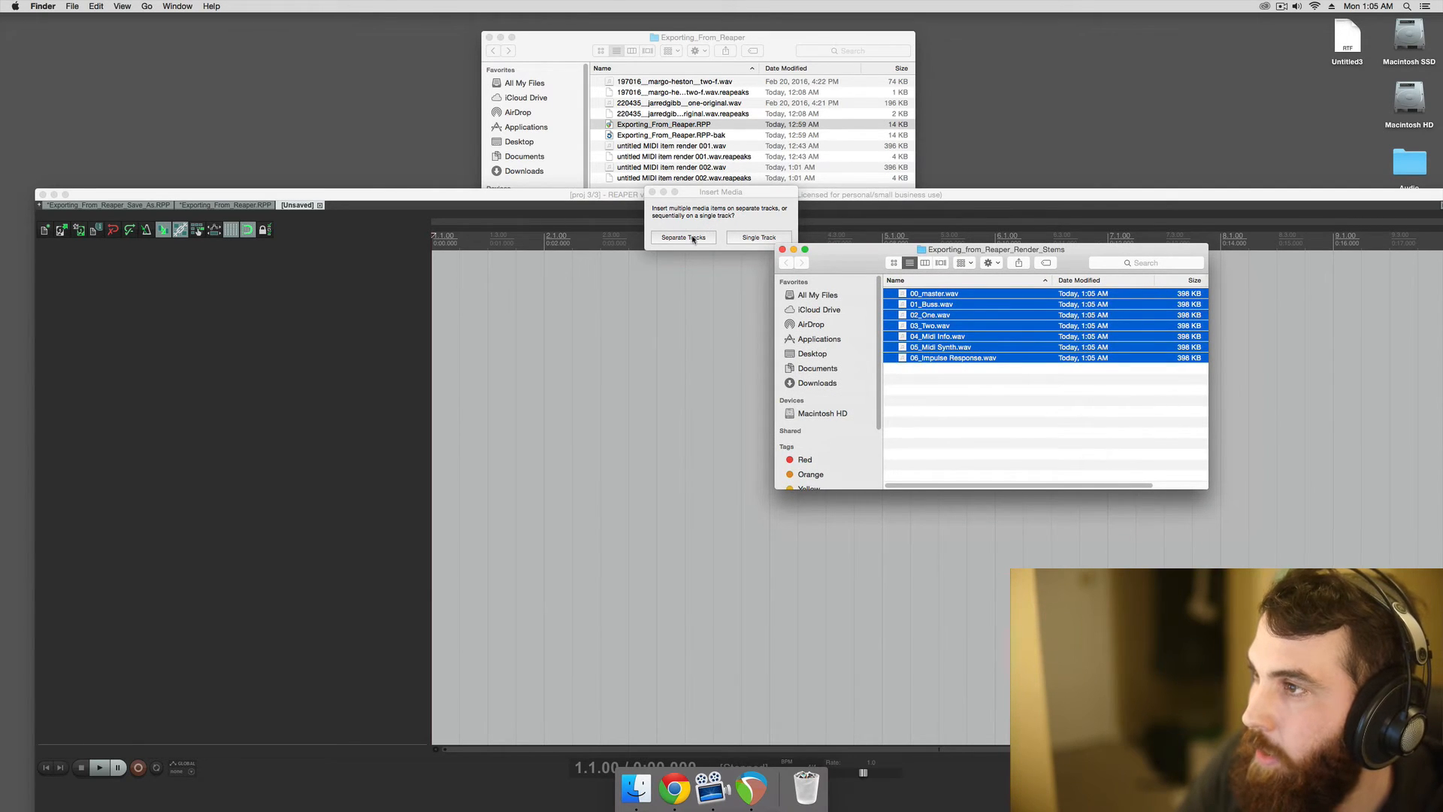
pyautogui.click(683, 237)
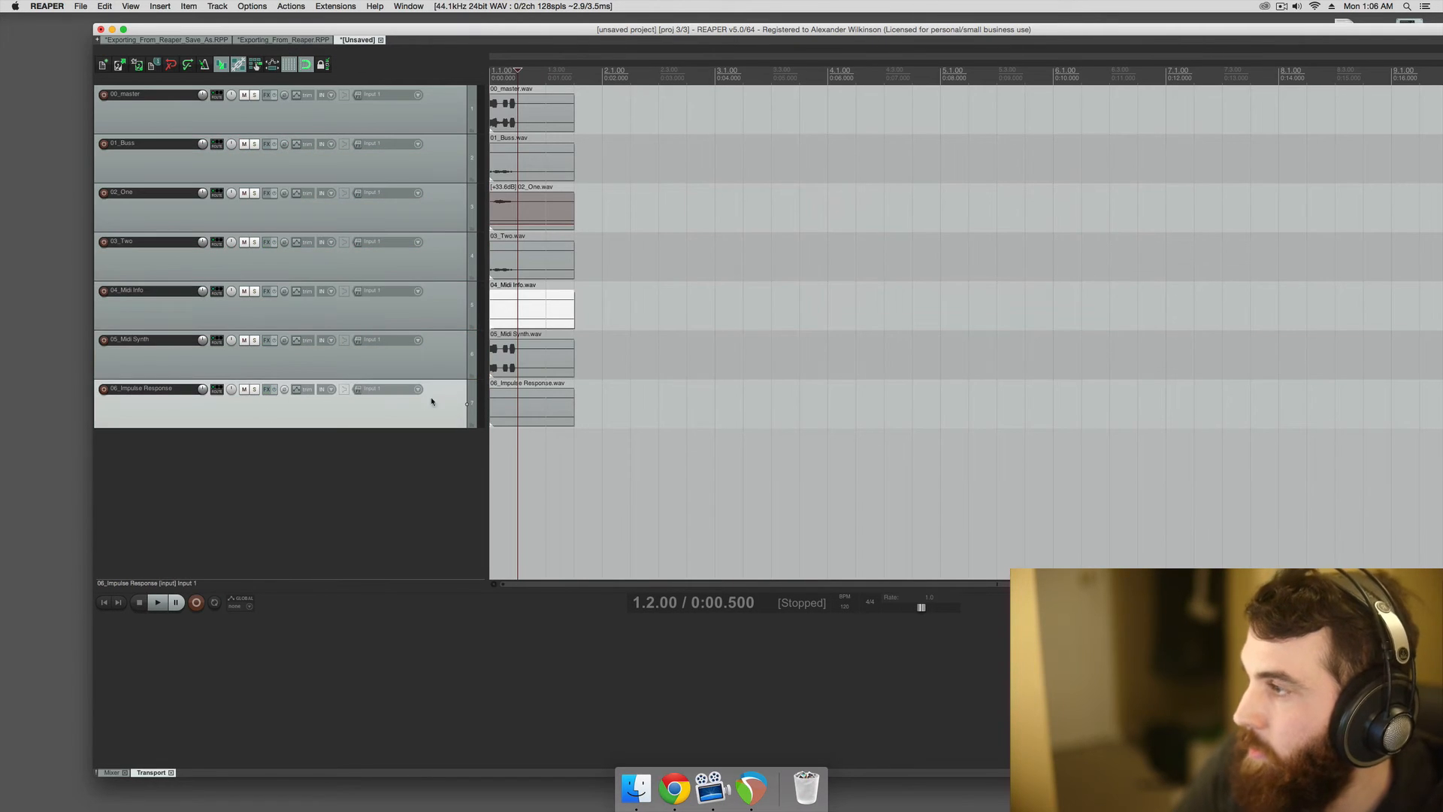
# Switch to the Exporting_From_Reaper.RPP tab and bring up the File menu.
pyautogui.click(284, 39)
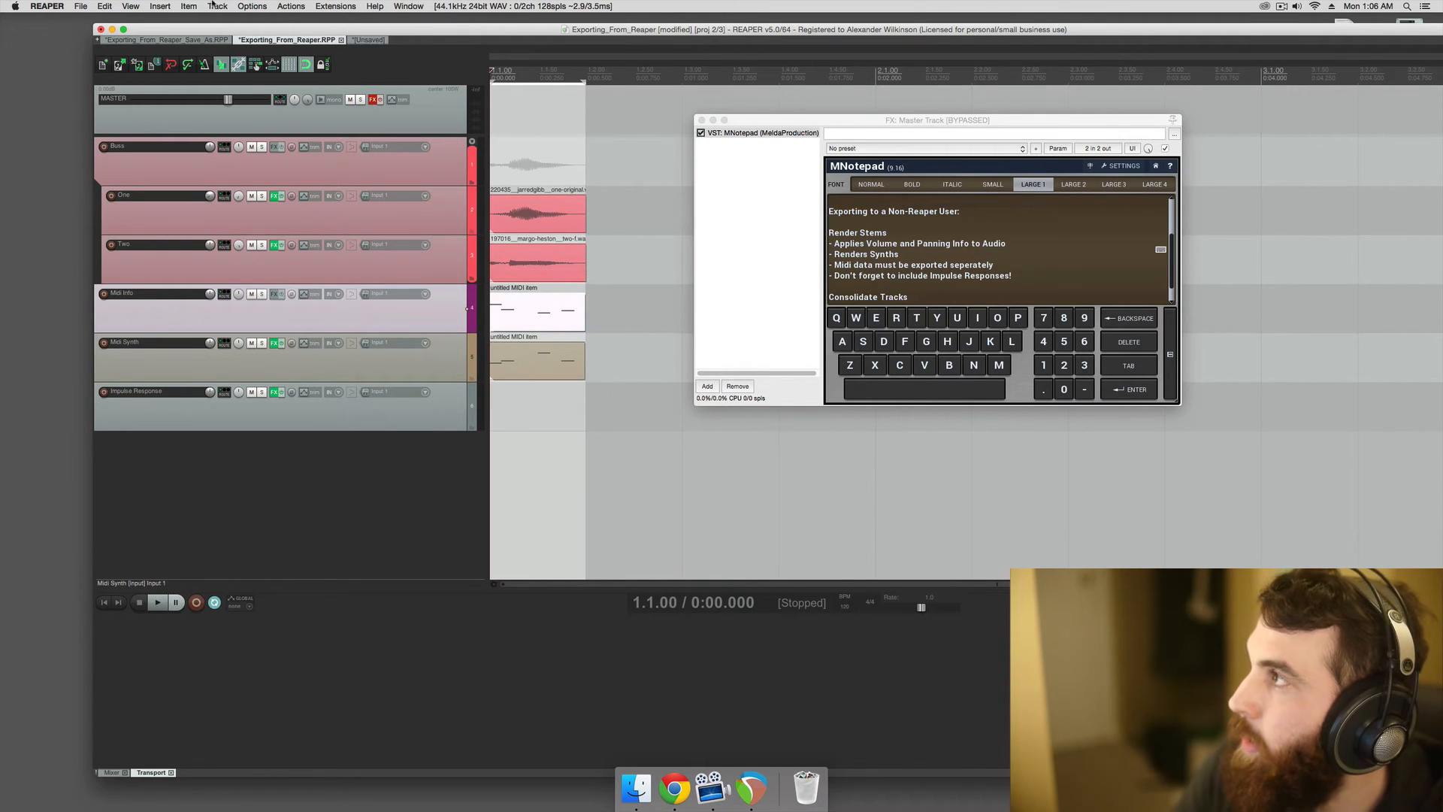
pyautogui.click(81, 7)
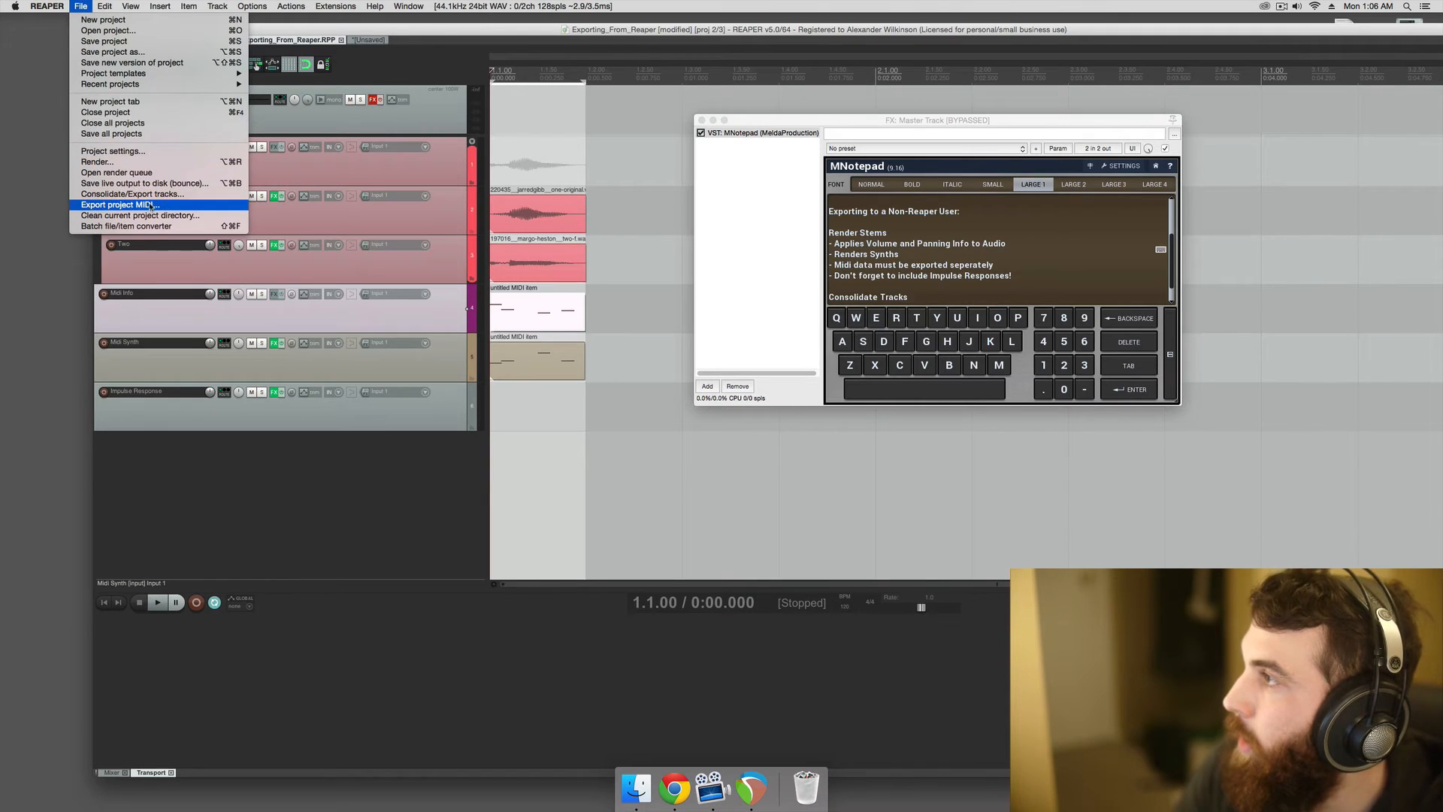
# Export project MIDI with All items as a multitrack MIDI file.
pyautogui.click(120, 204)
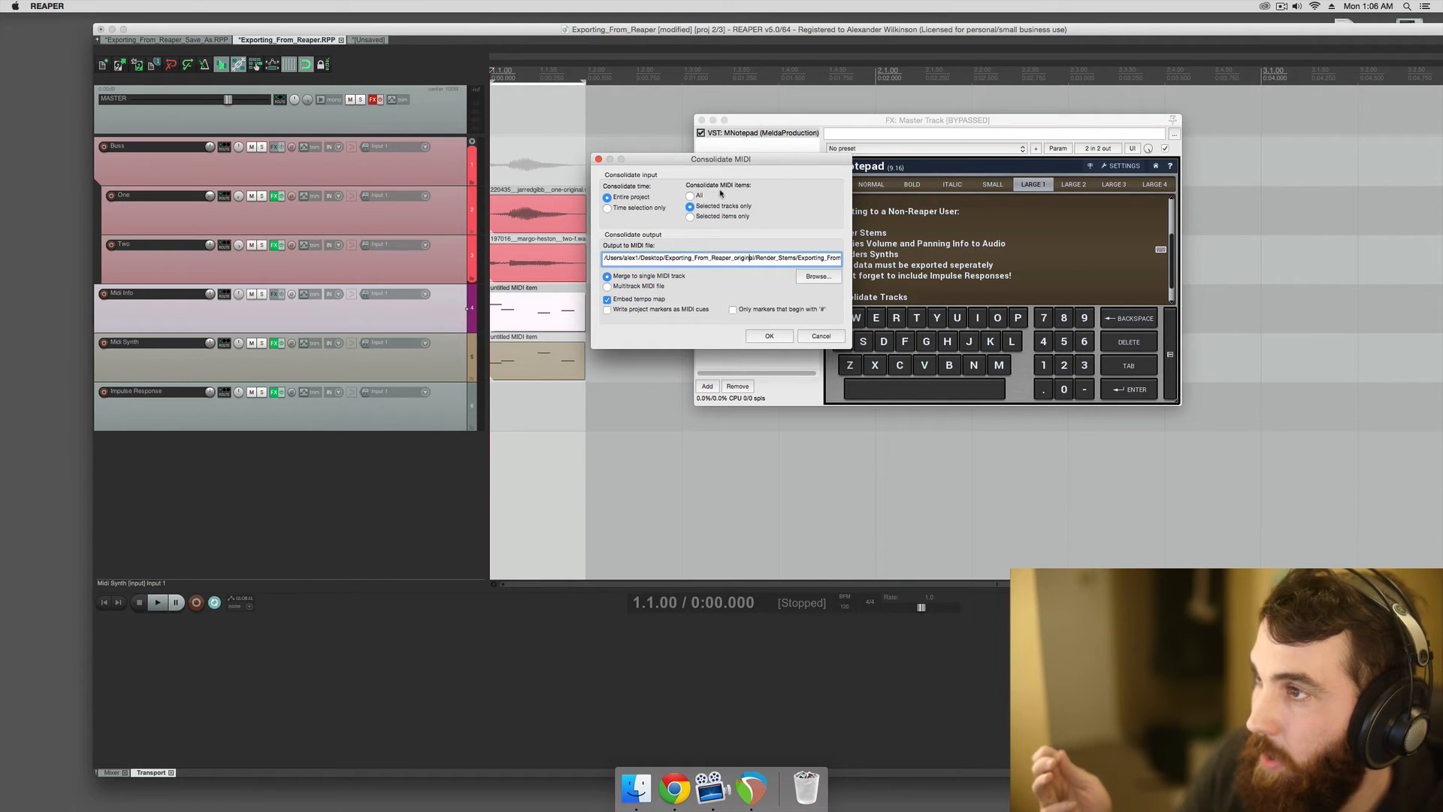
pyautogui.click(691, 196)
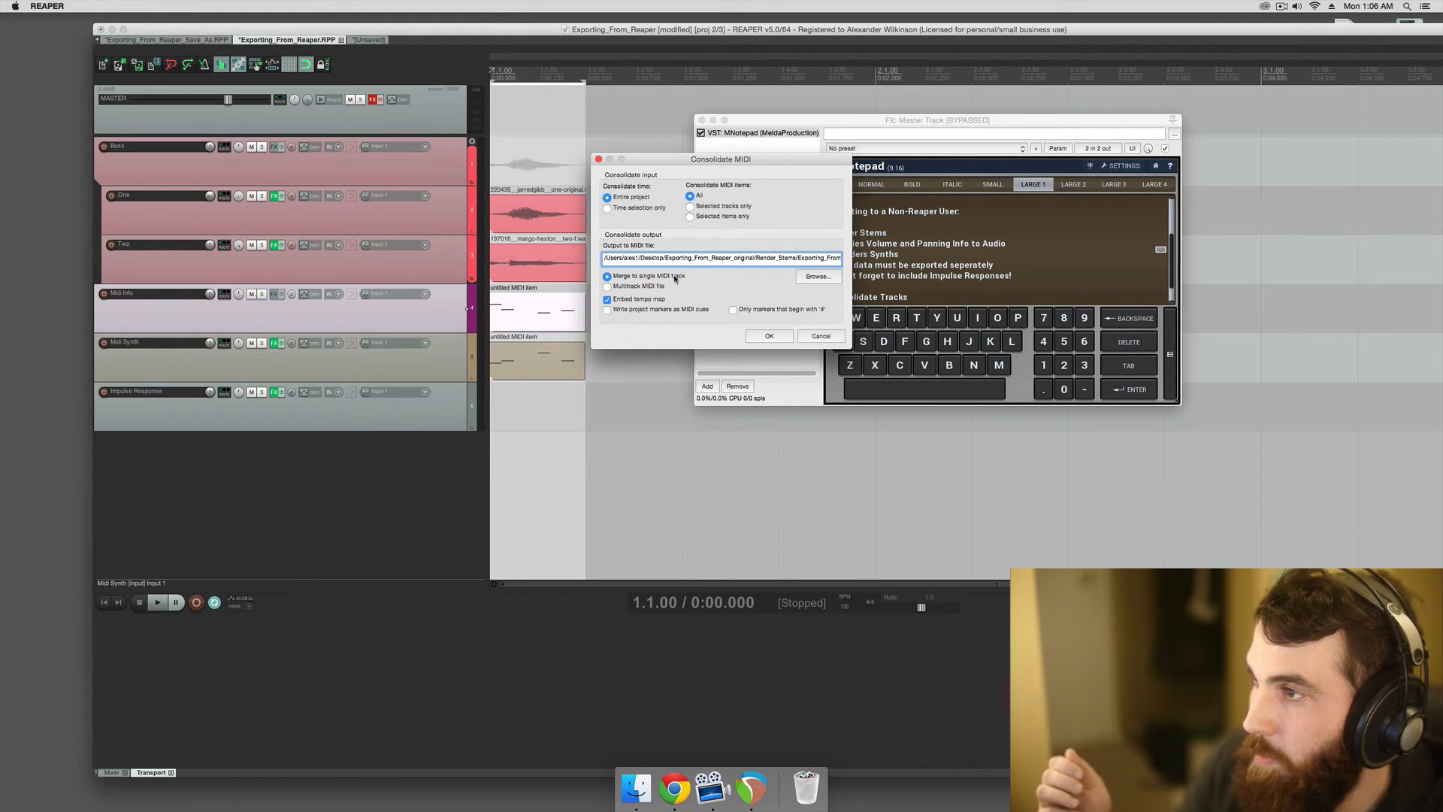
pyautogui.click(606, 285)
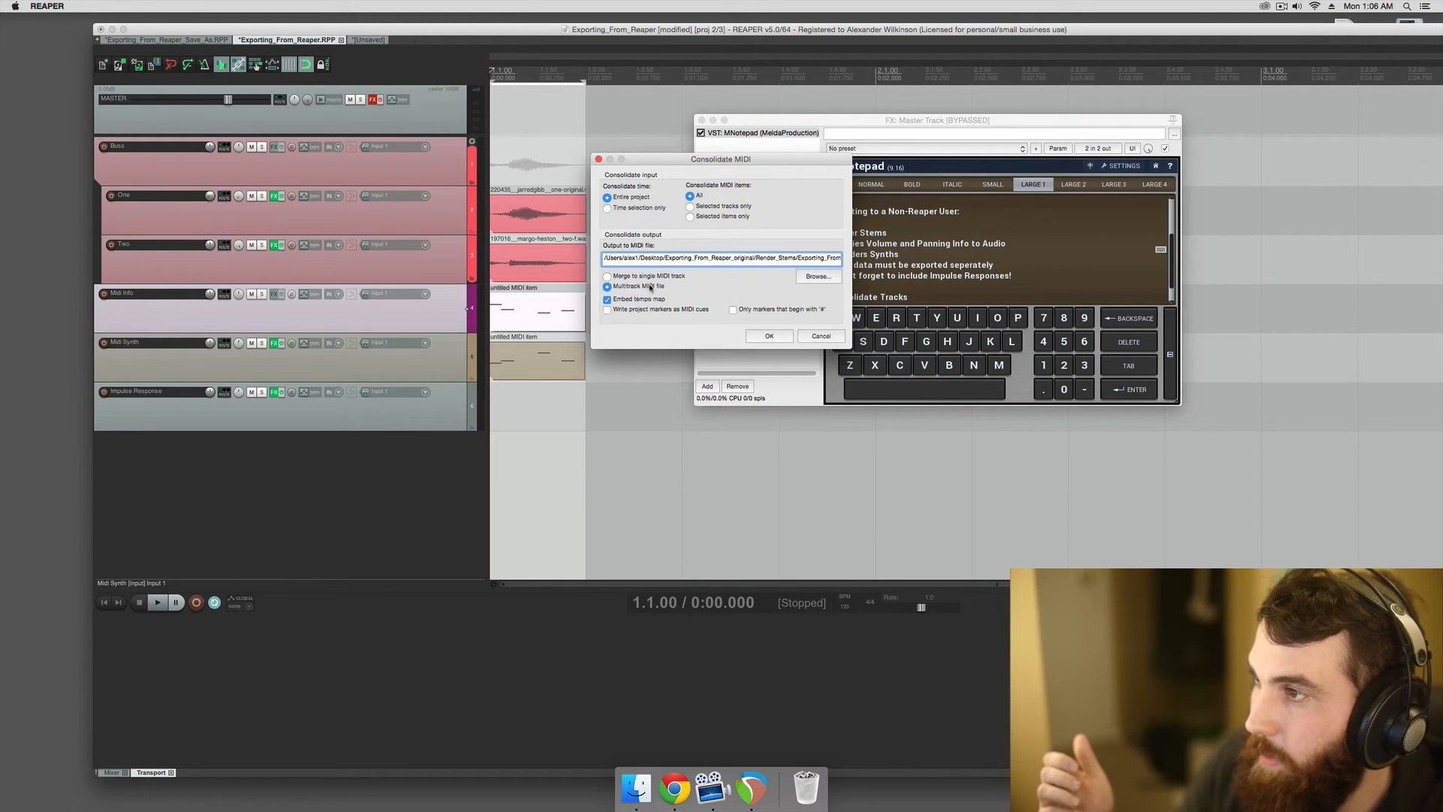
pyautogui.click(606, 286)
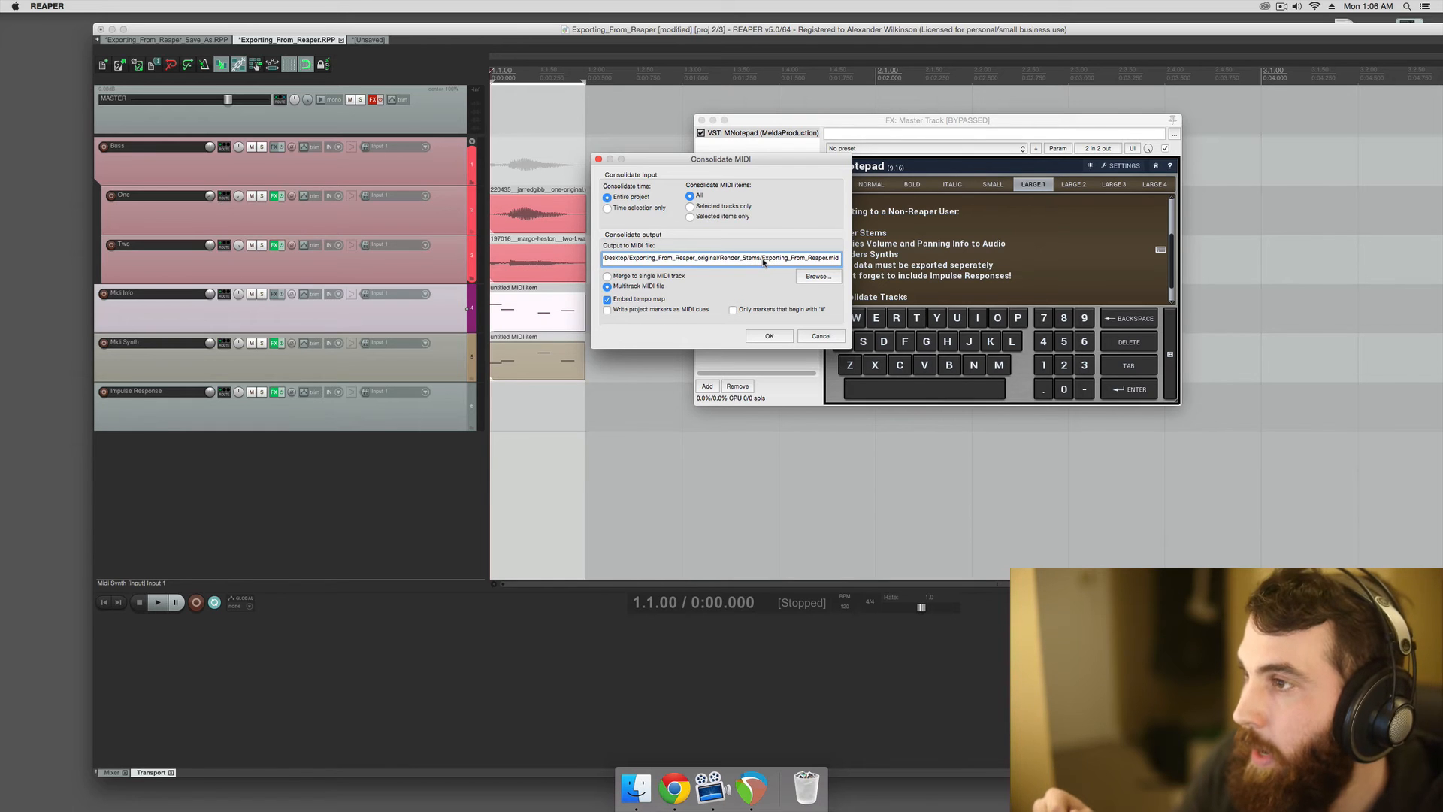
# Save the MIDI export as Midi_info.MID in Render Stems.
pyautogui.click(817, 276)
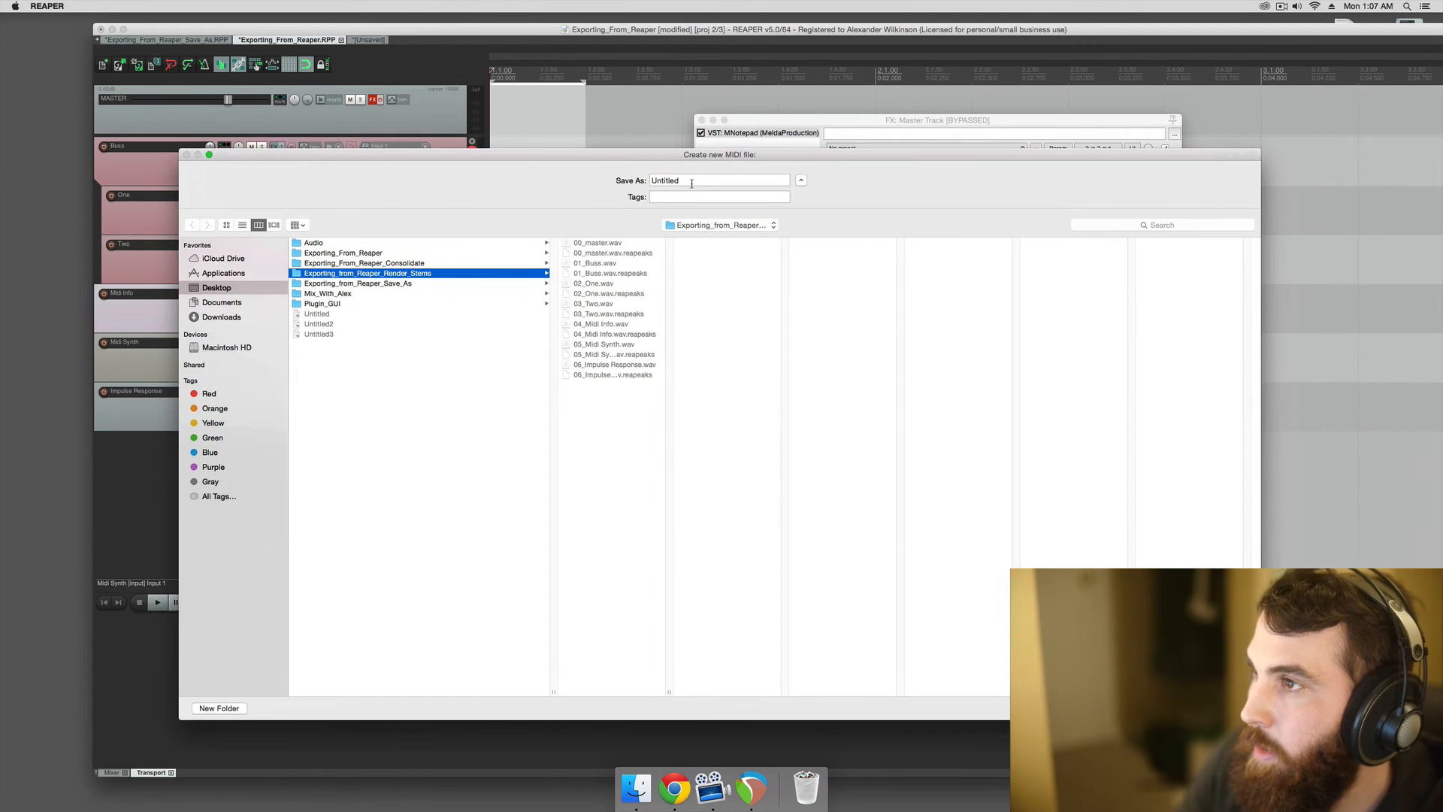
pyautogui.write('Midi_info.MID')
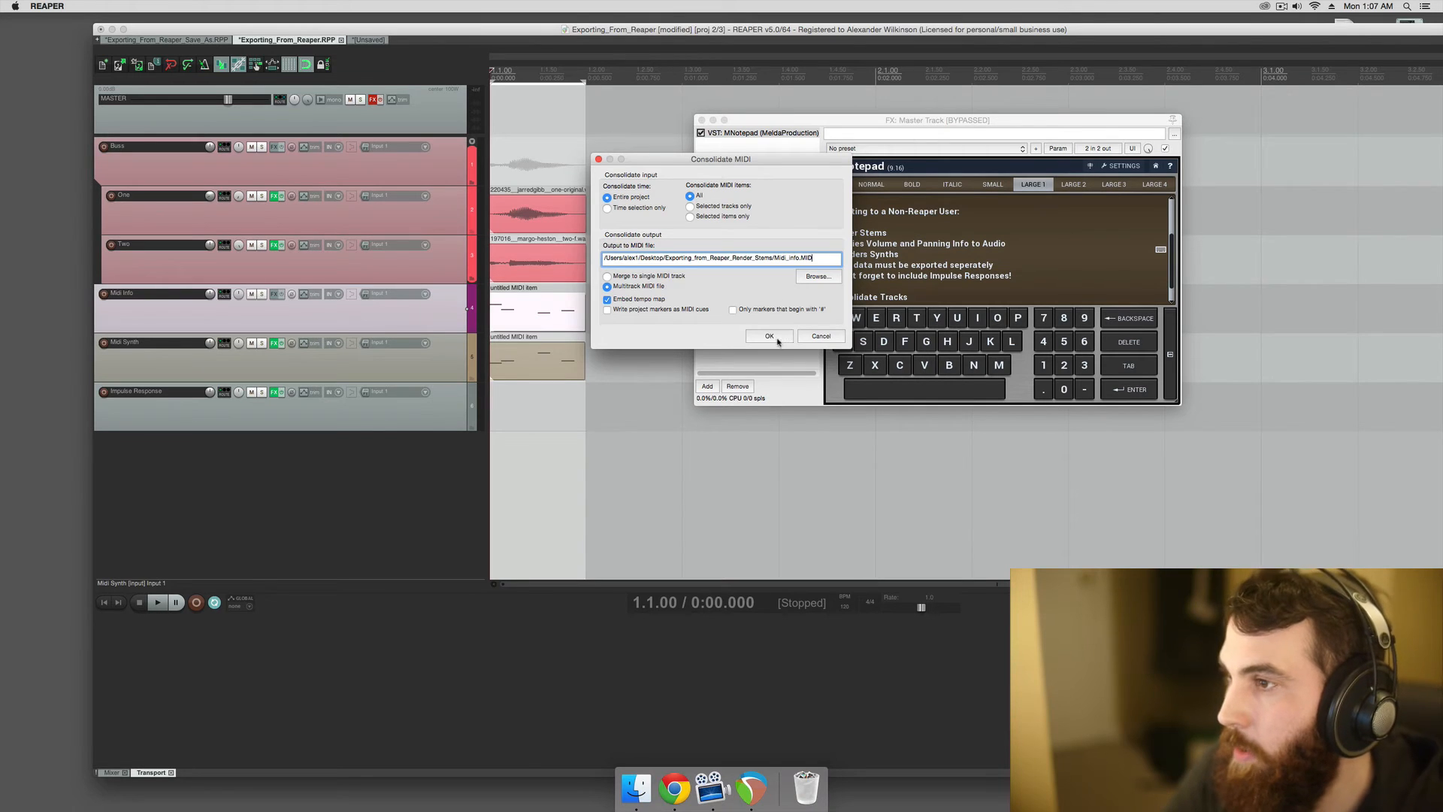
pyautogui.click(769, 336)
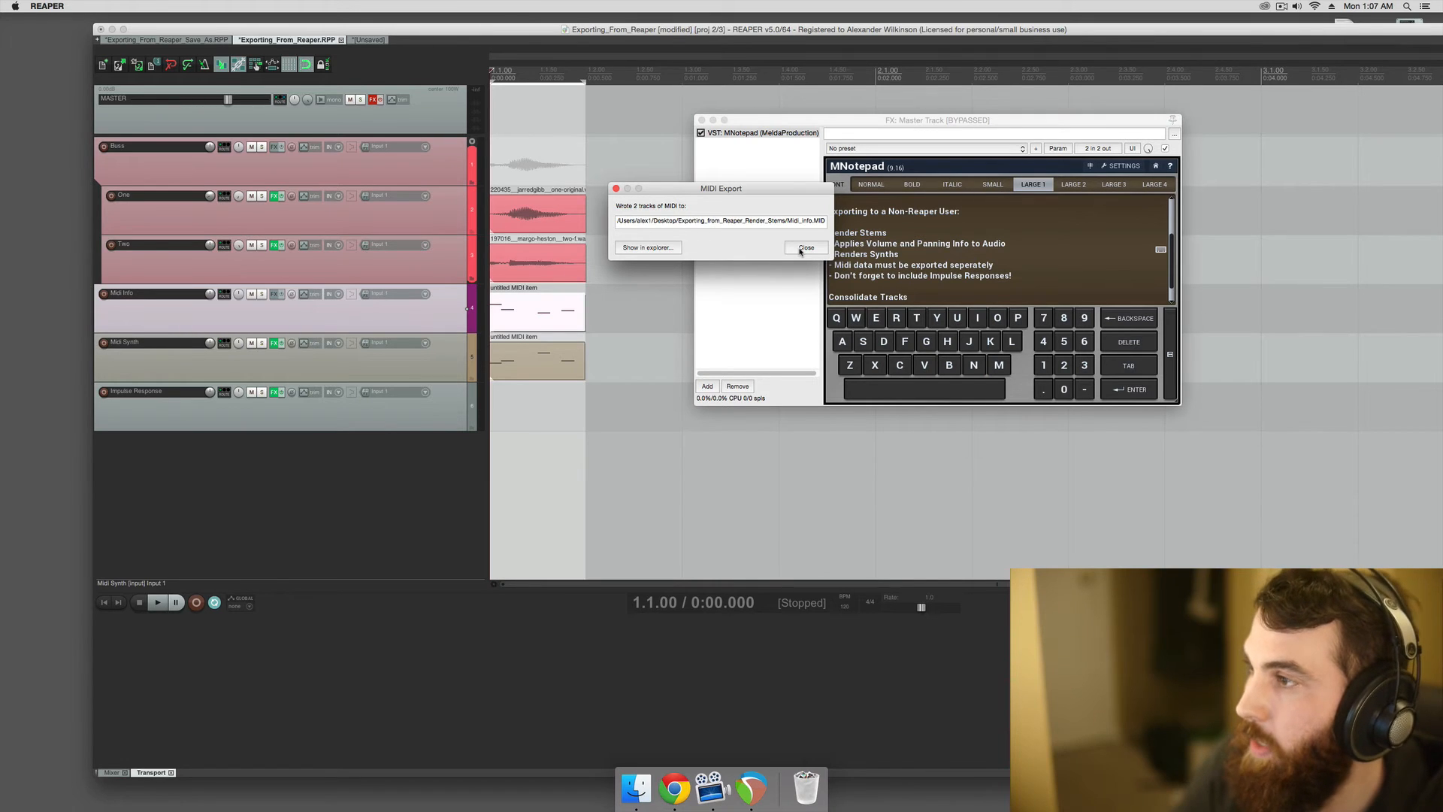
pyautogui.click(805, 247)
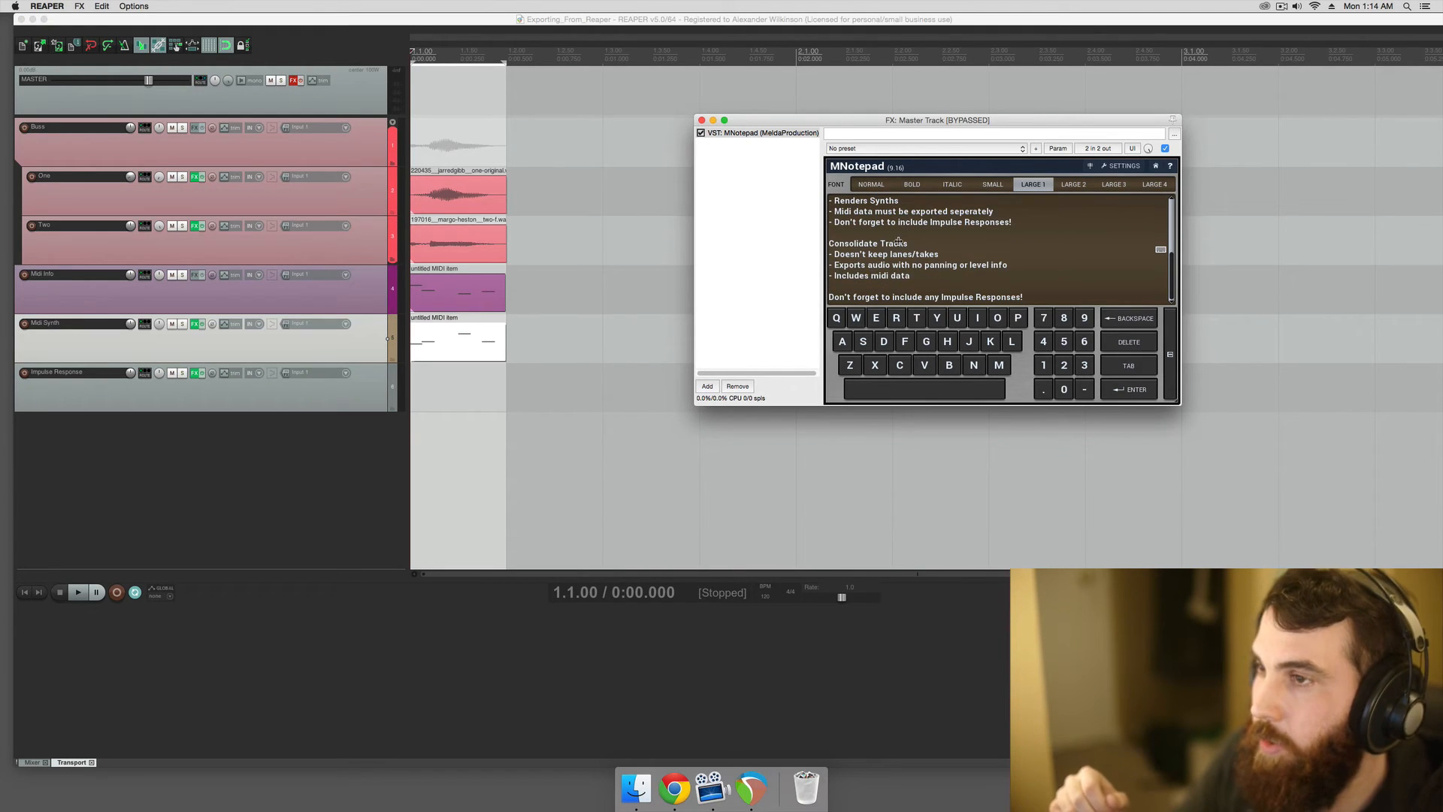
pyautogui.moveTo(929, 254)
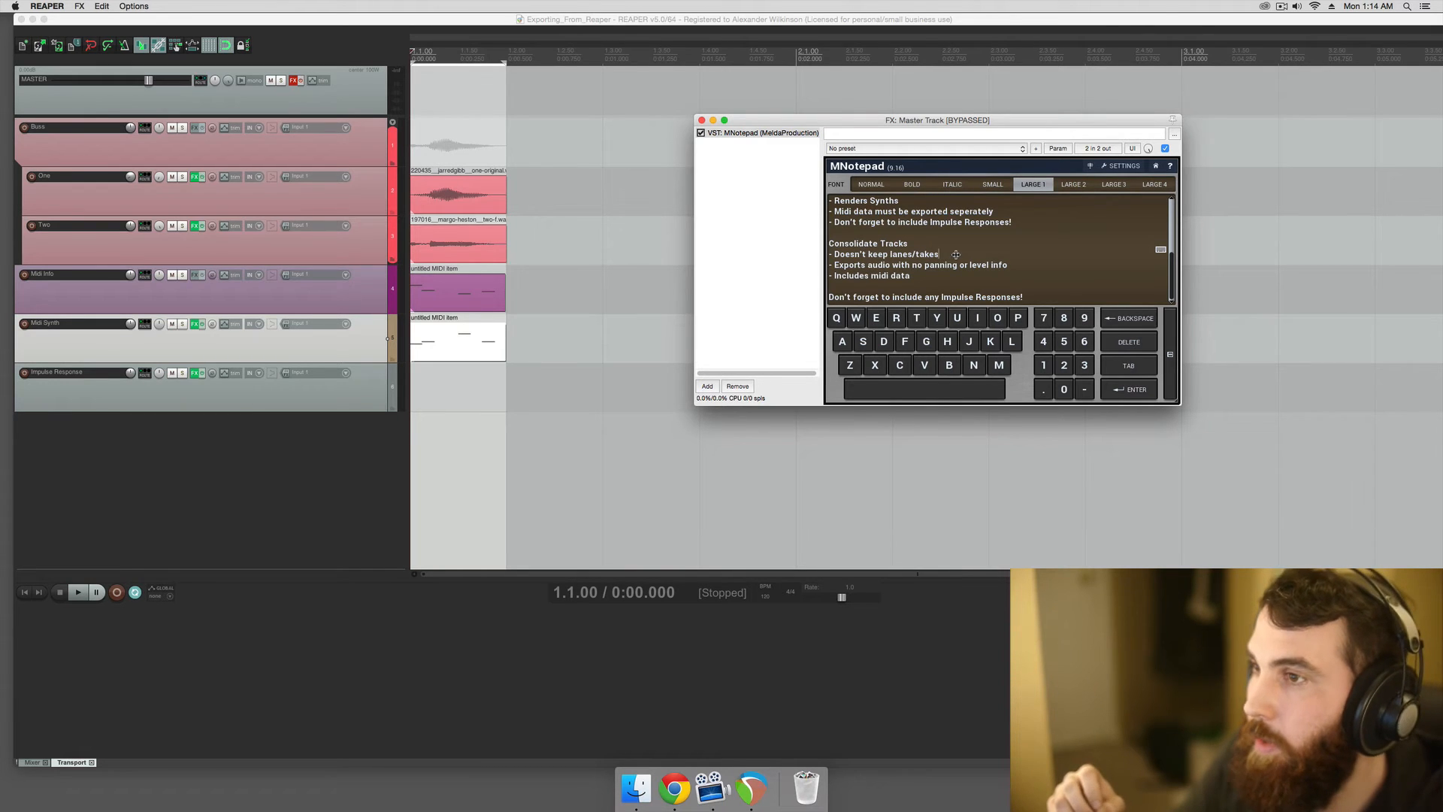
pyautogui.moveTo(937, 264)
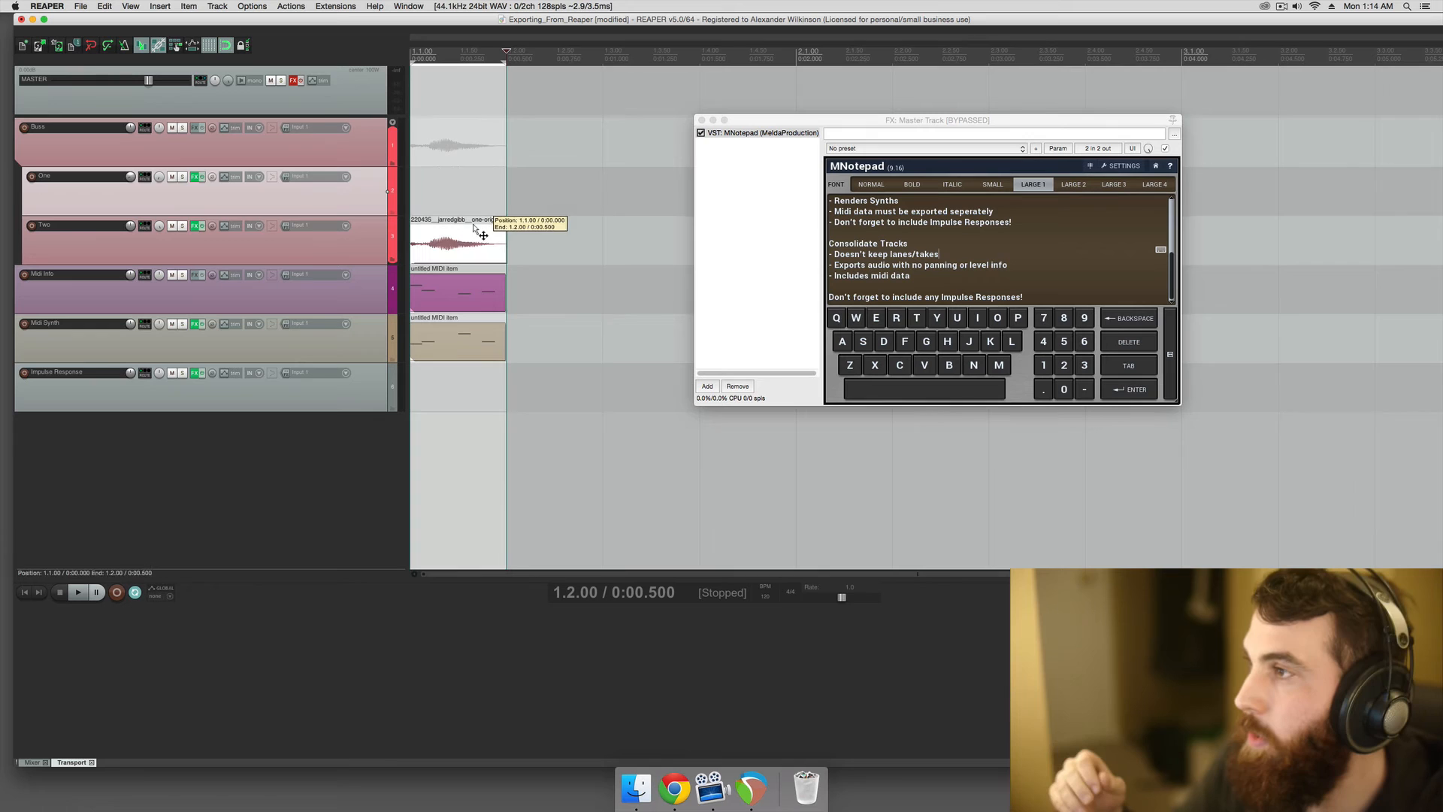
# Apply track FX to the selected items as new takes, then explode all takes onto tracks.
pyautogui.rightClick(458, 239)
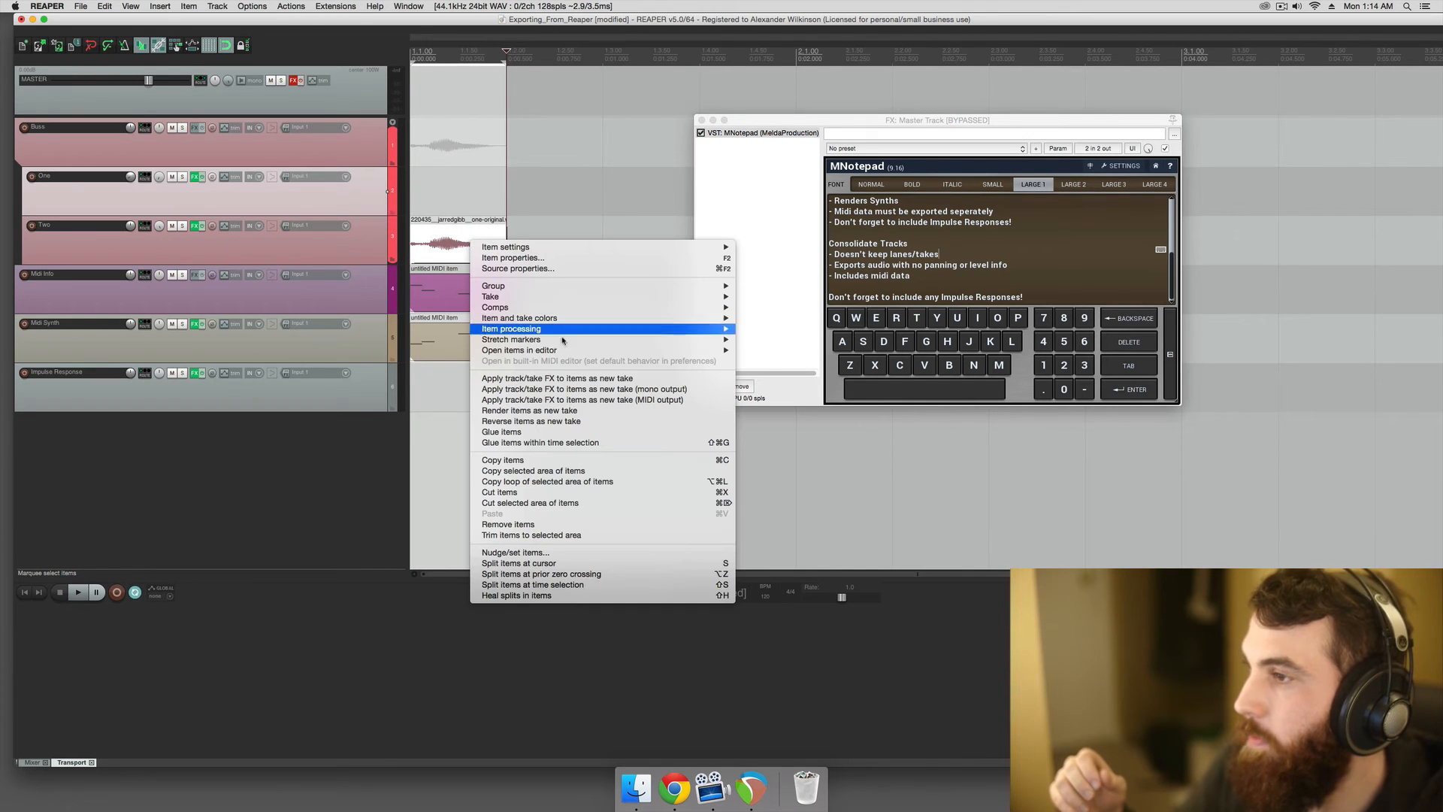
pyautogui.moveTo(491, 295)
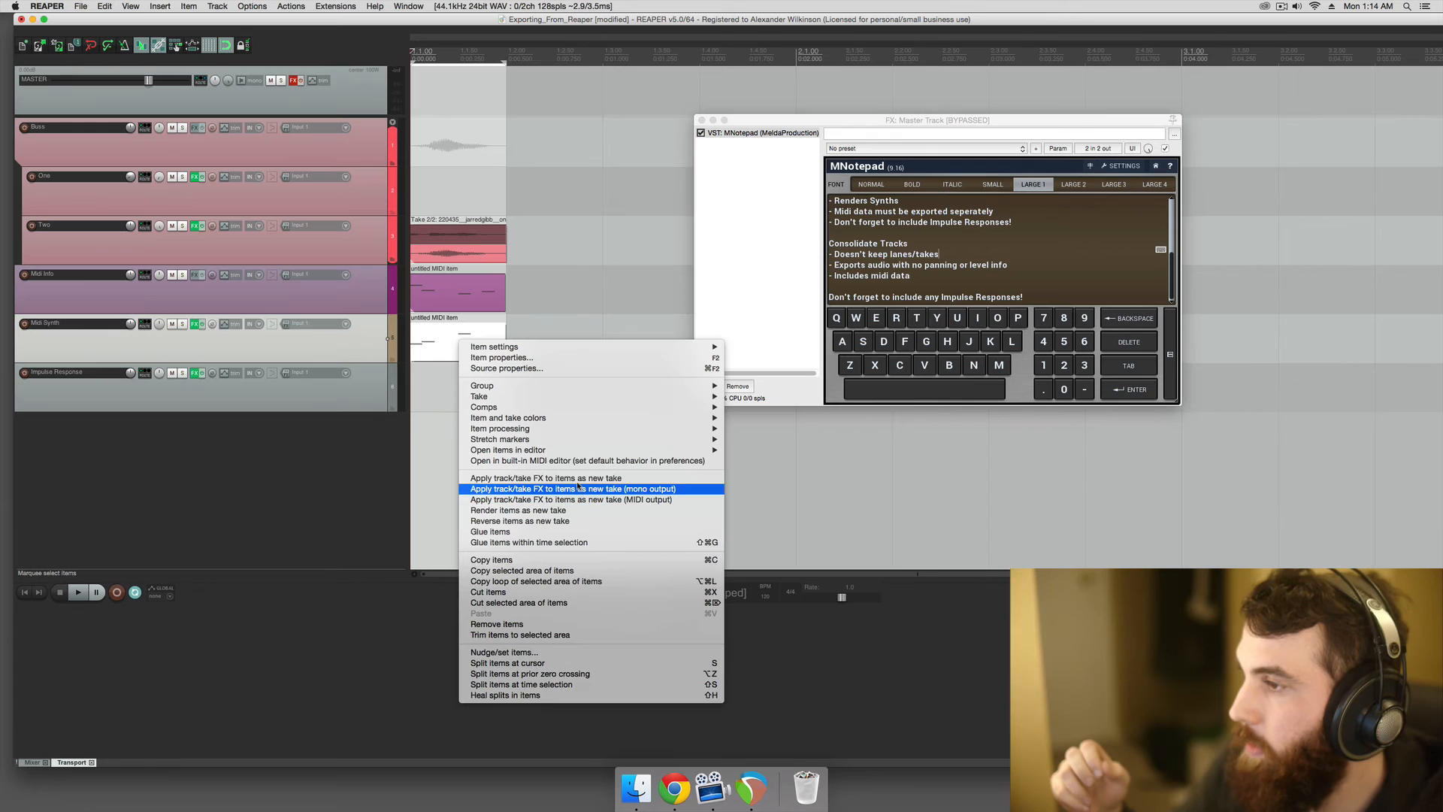
pyautogui.moveTo(545, 477)
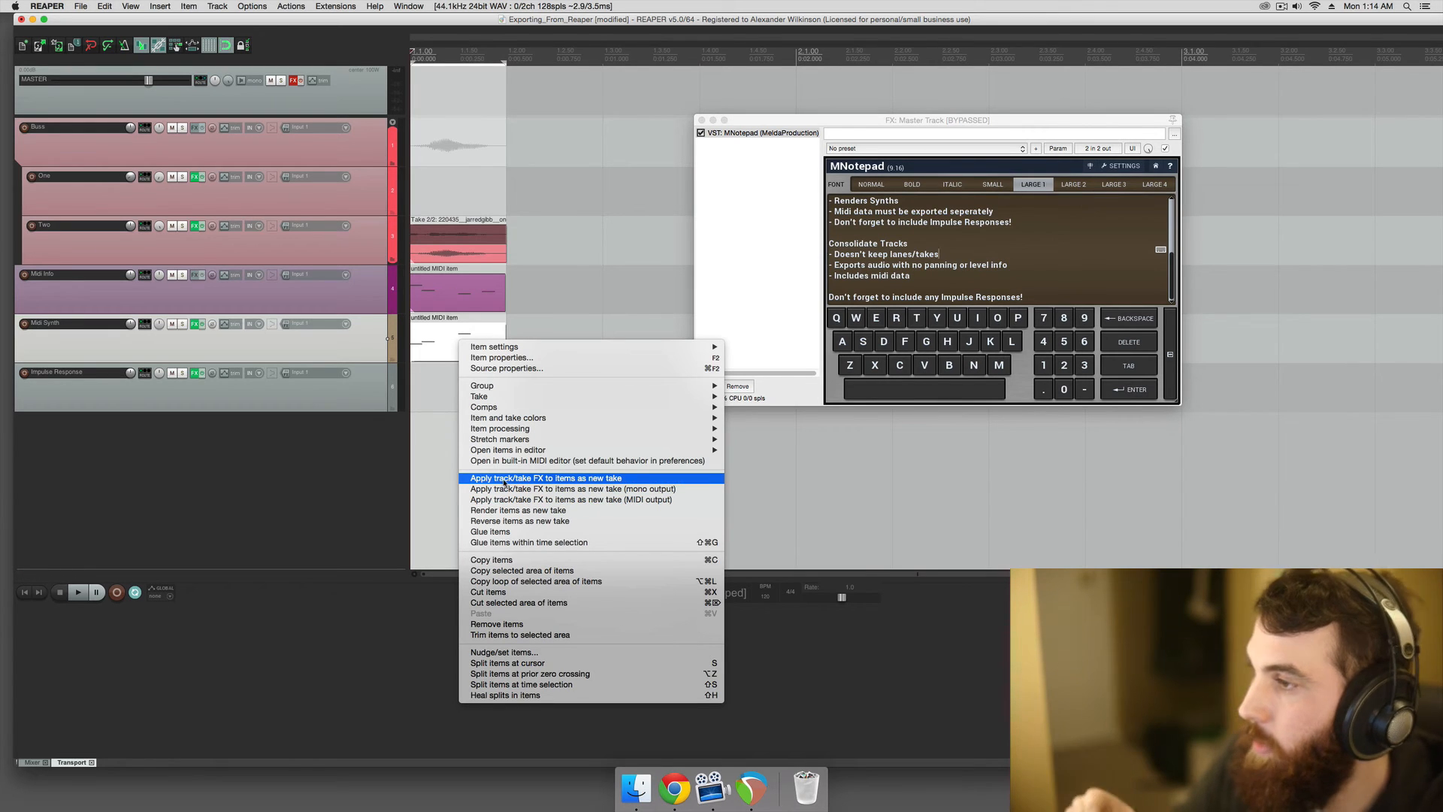
pyautogui.click(544, 477)
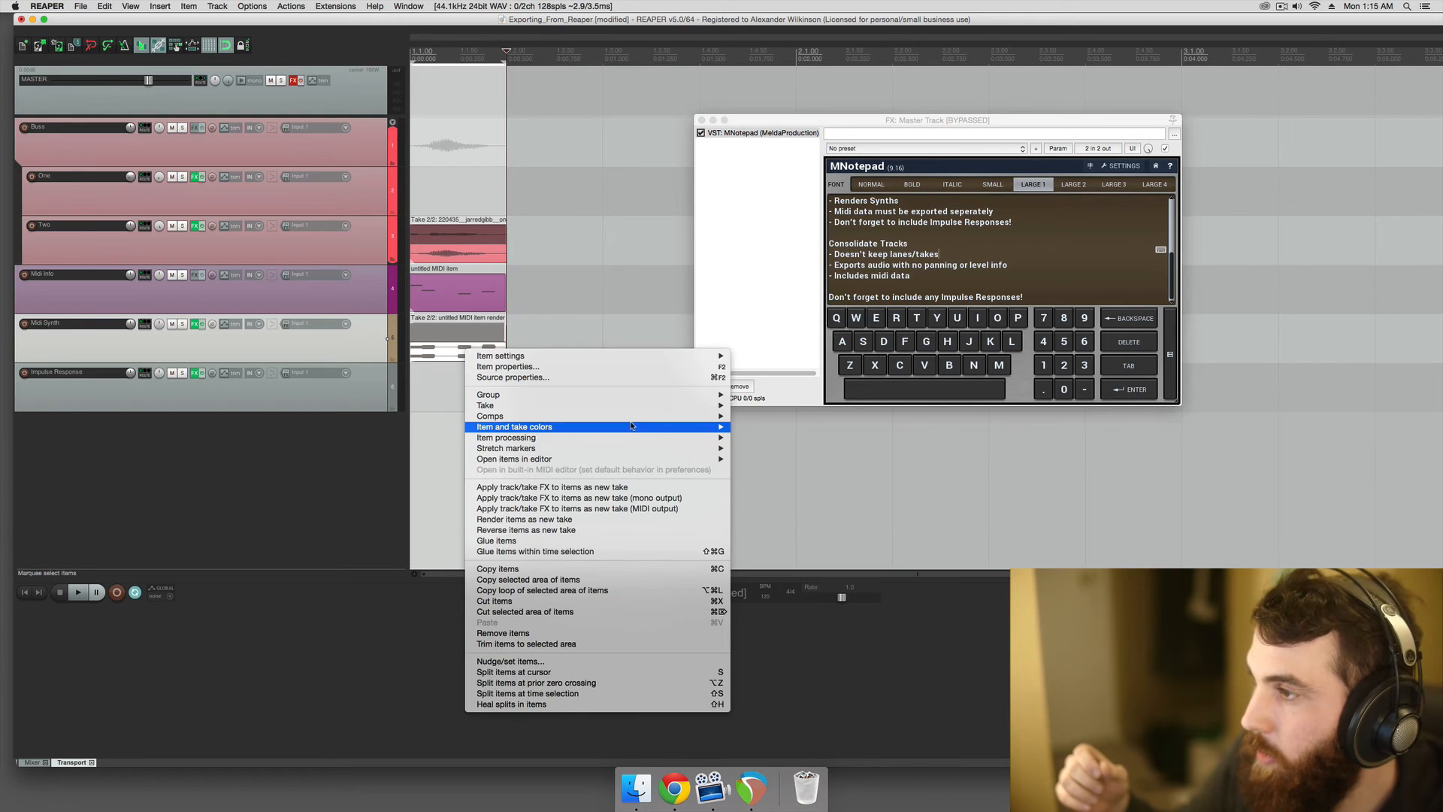
pyautogui.moveTo(485, 405)
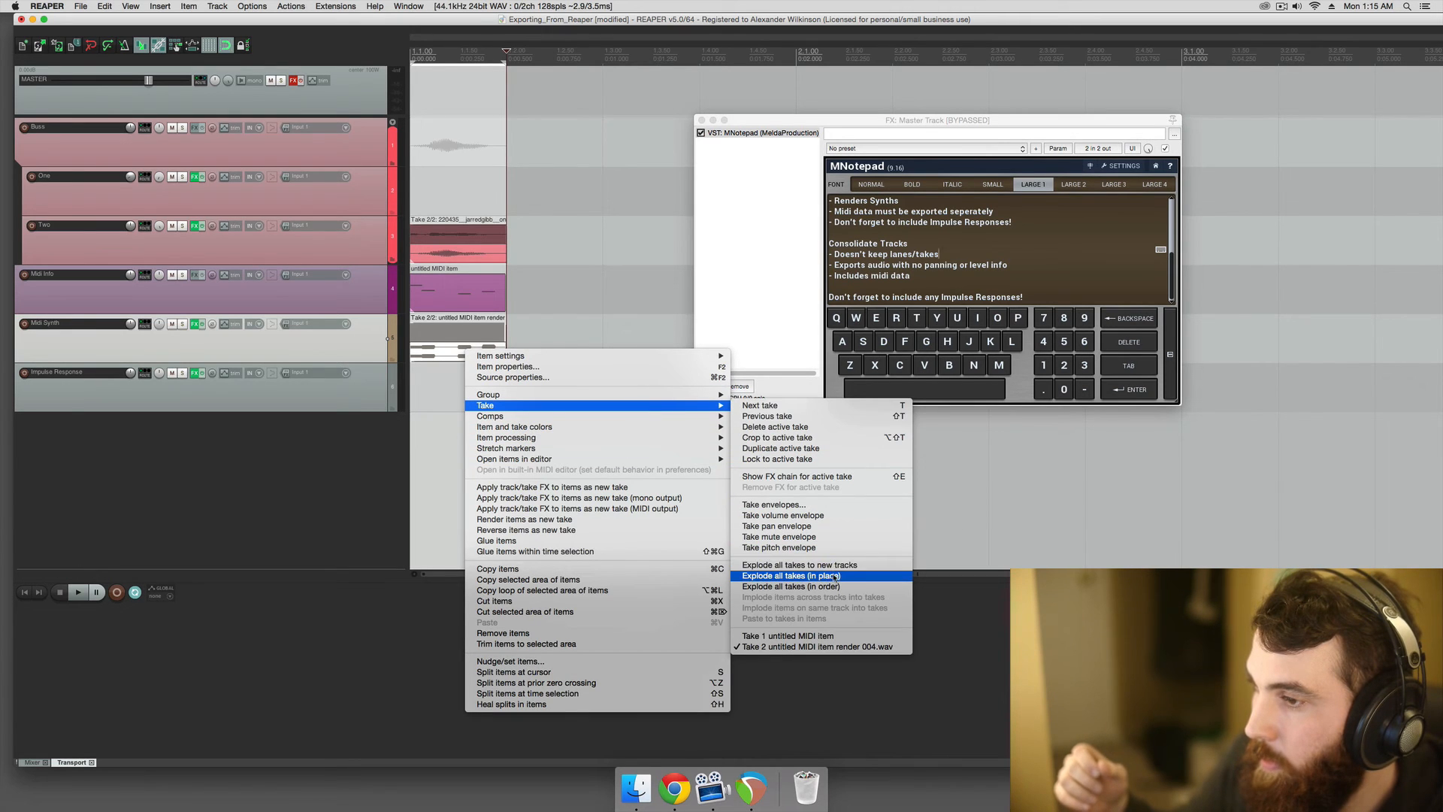
pyautogui.click(790, 575)
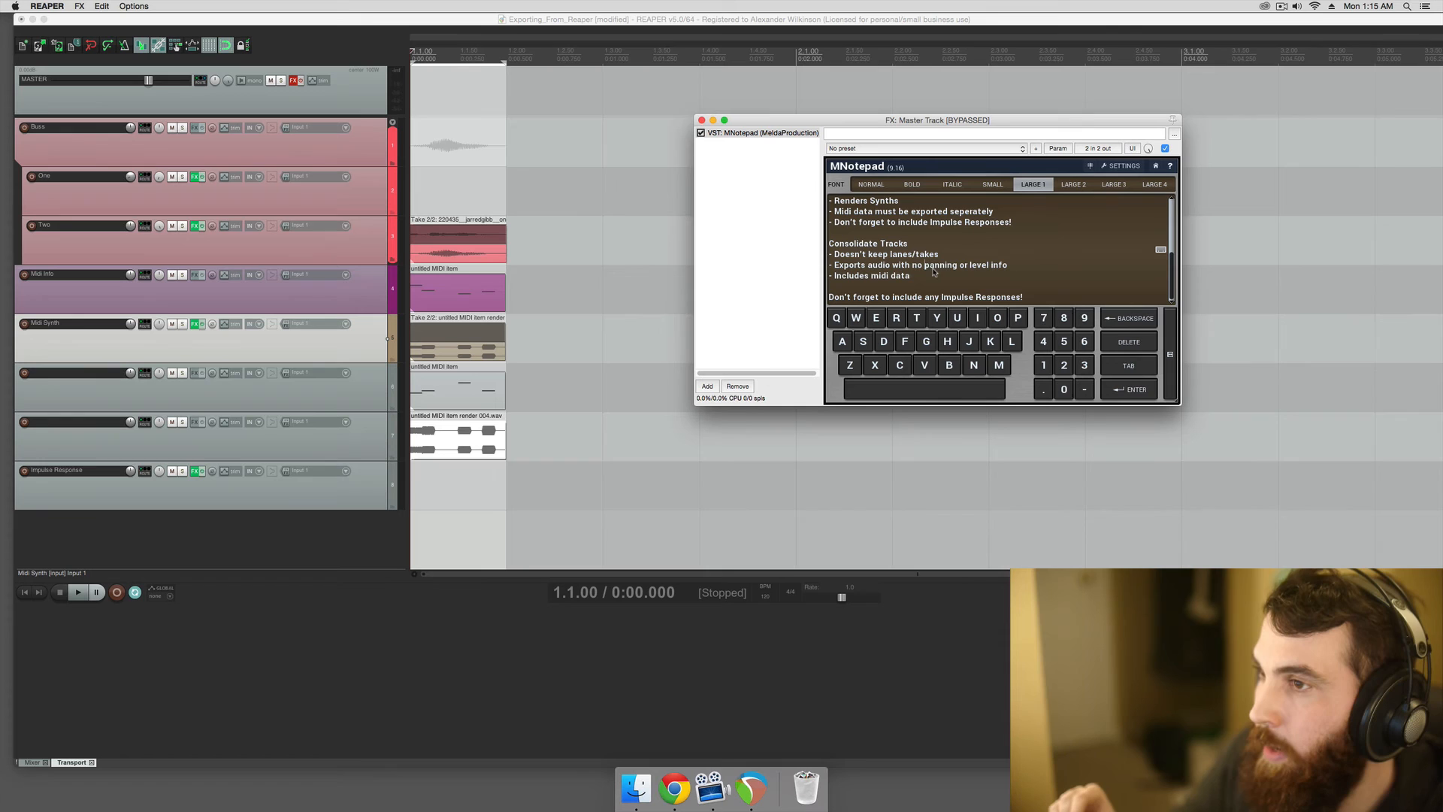
# Highlight the MNotepad note about including MIDI data, then open REAPER's File menu.
pyautogui.doubleClick(870, 275)
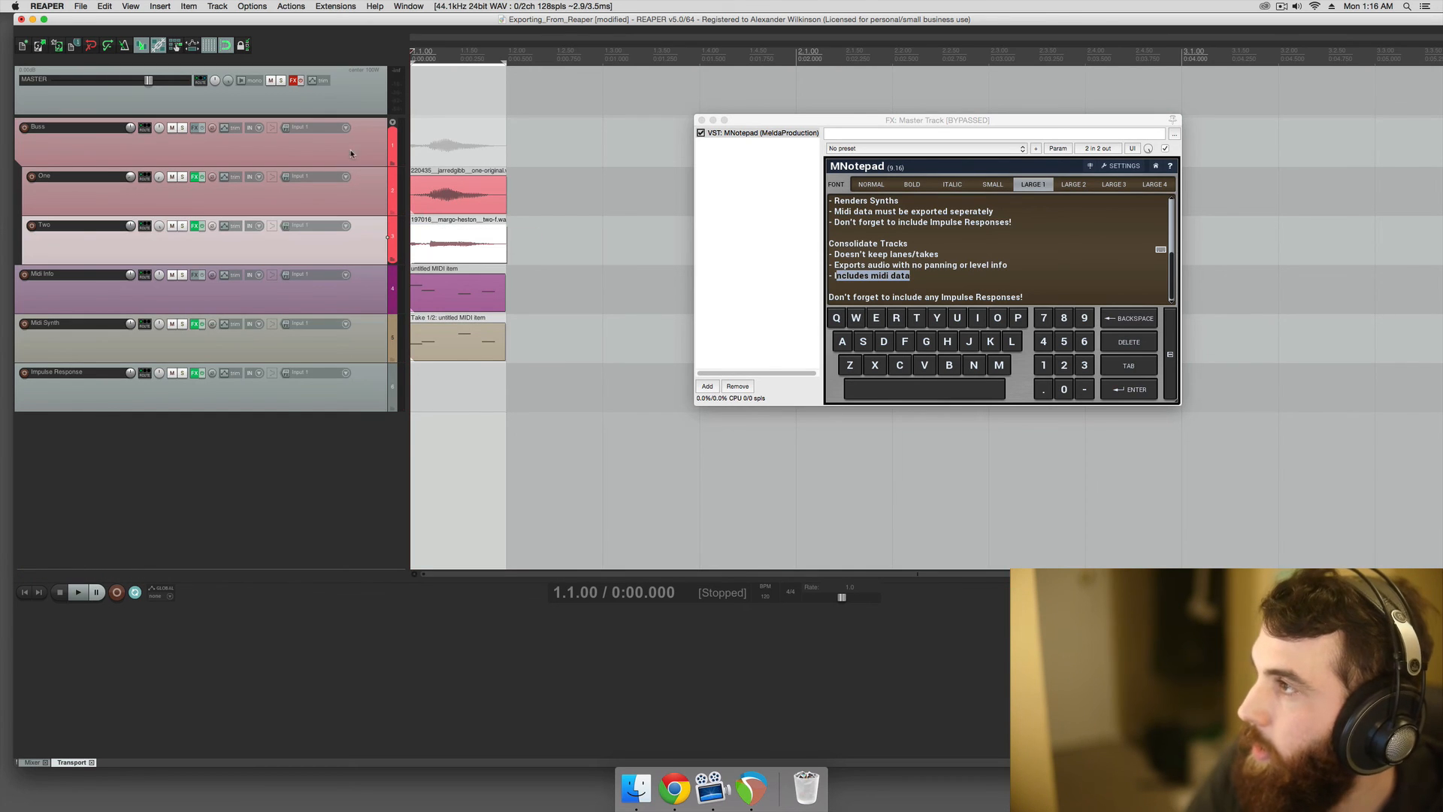
pyautogui.click(81, 7)
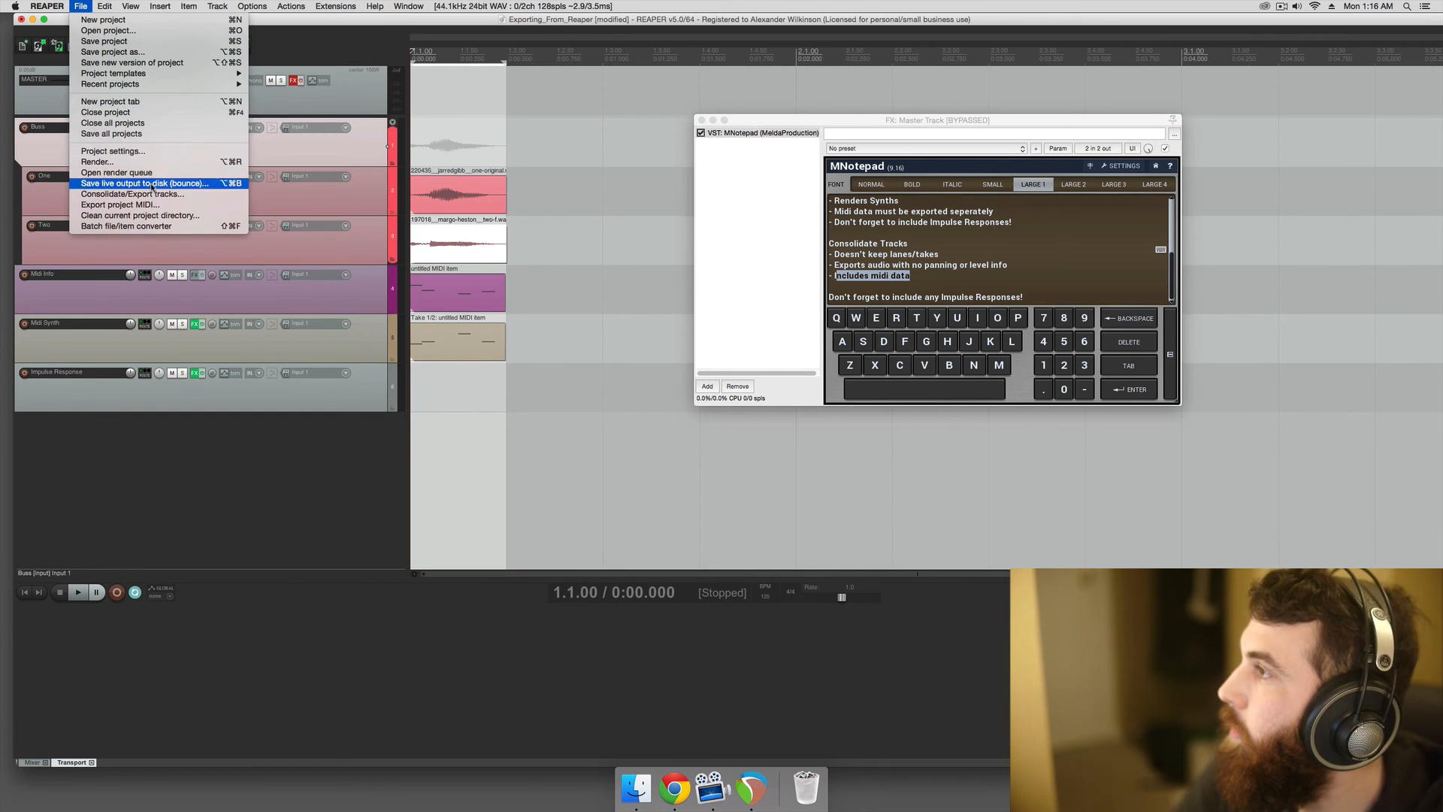
# Consolidate the entire project to WAV and MIDI files in the Consolidate folder.
pyautogui.click(134, 194)
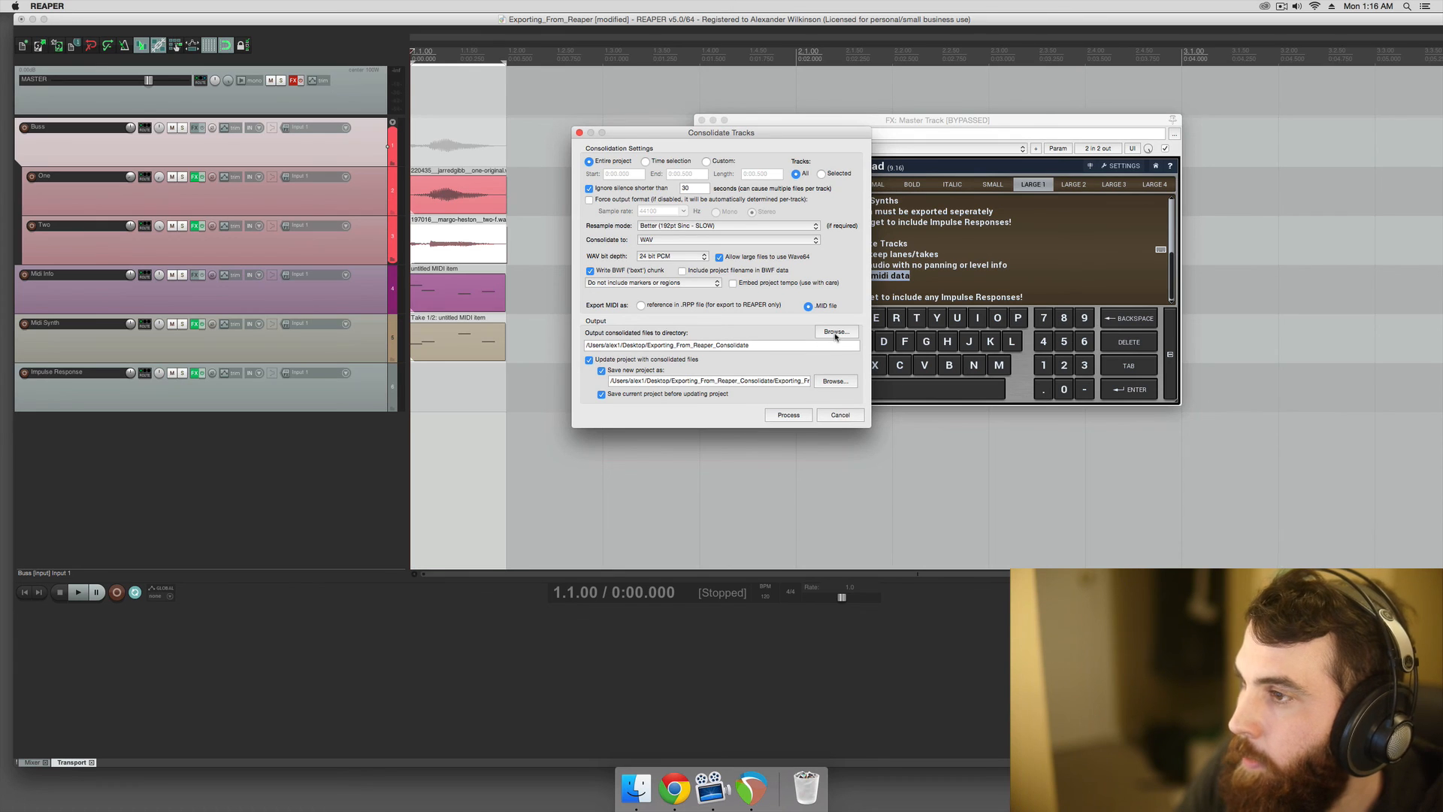
pyautogui.click(835, 332)
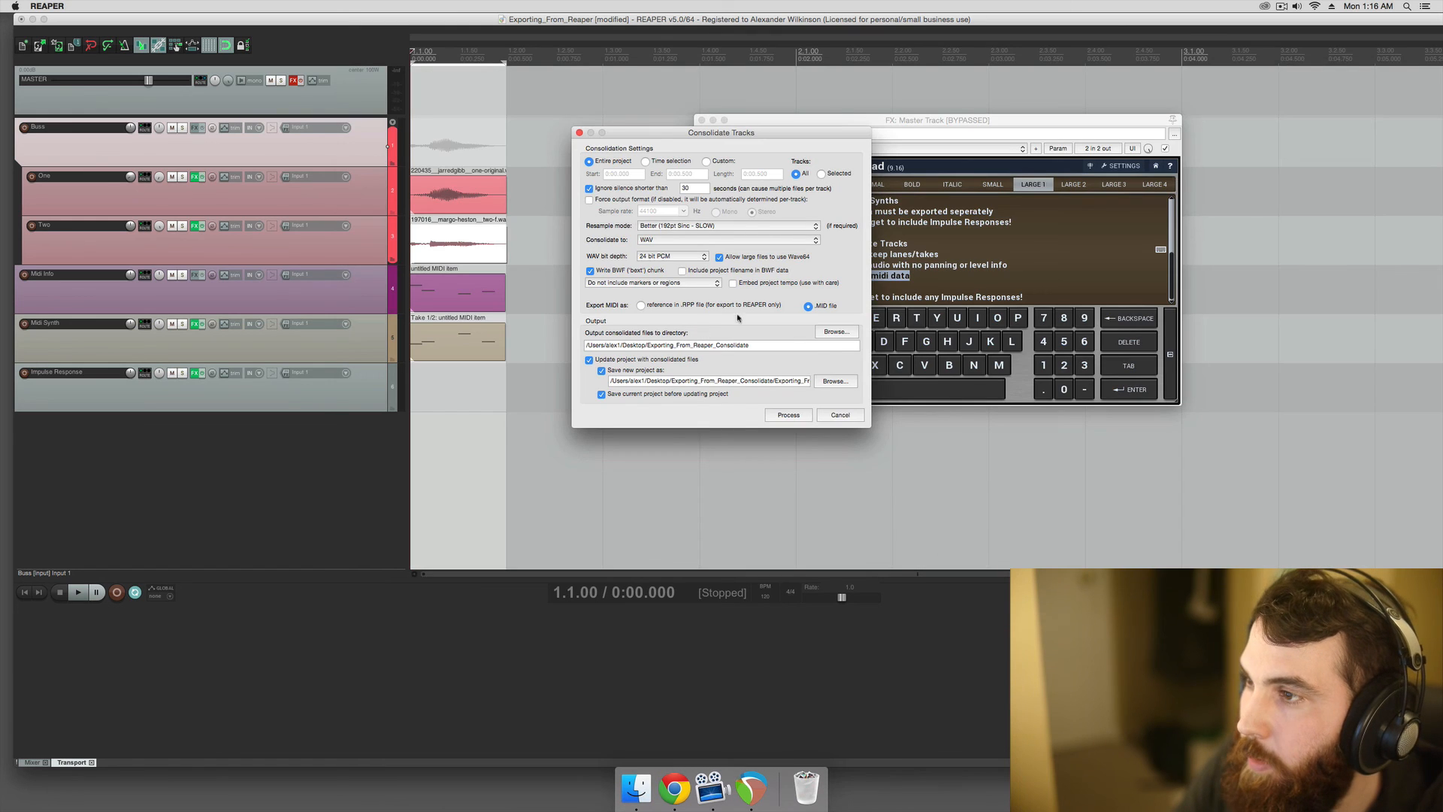
pyautogui.click(787, 414)
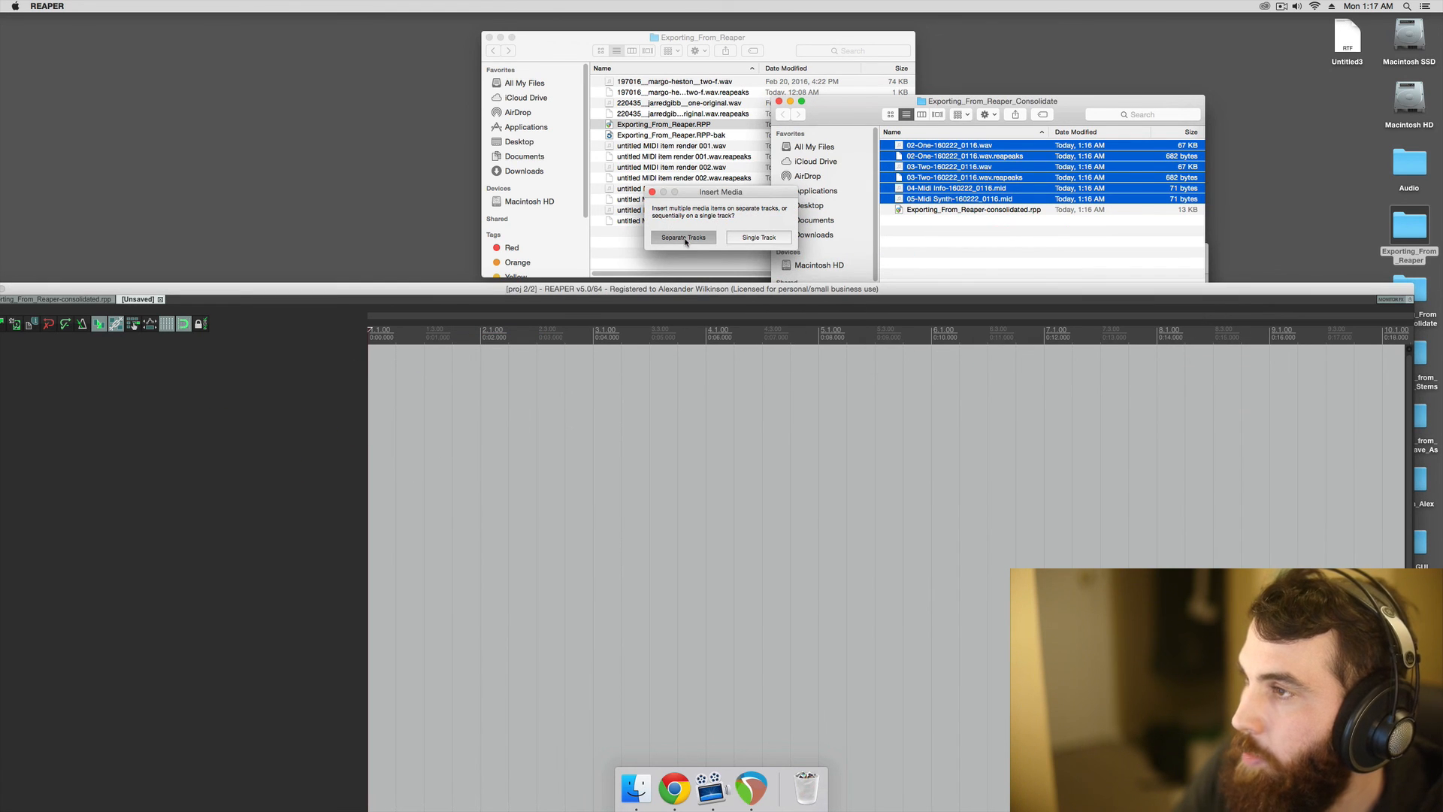
# Import One, Two, Midi Info and Midi Synth files into a new project as separate tracks.
pyautogui.click(683, 238)
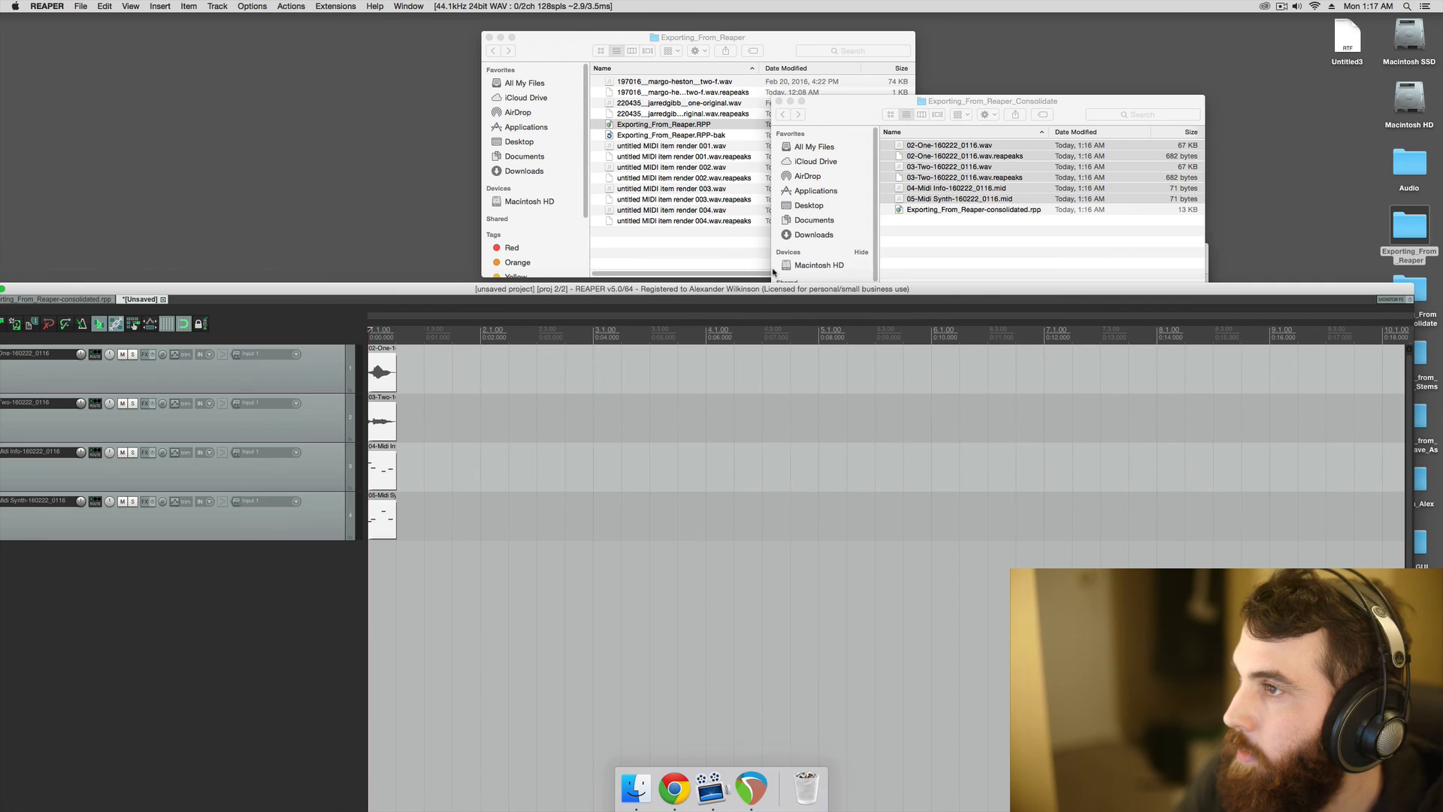